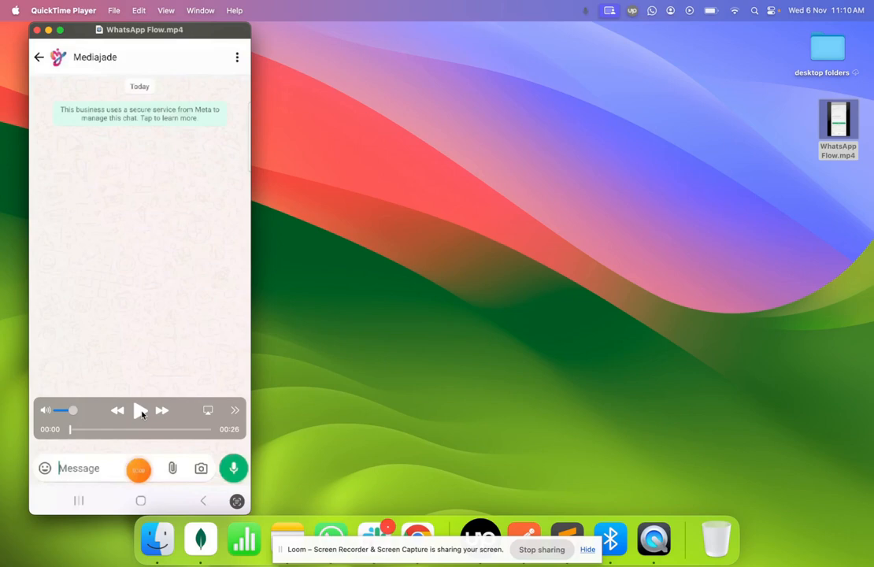
- Play the WhatsApp Flow.mp4 recording from the survey invitation, pausing and resuming as screens appear
left_click(141, 409)
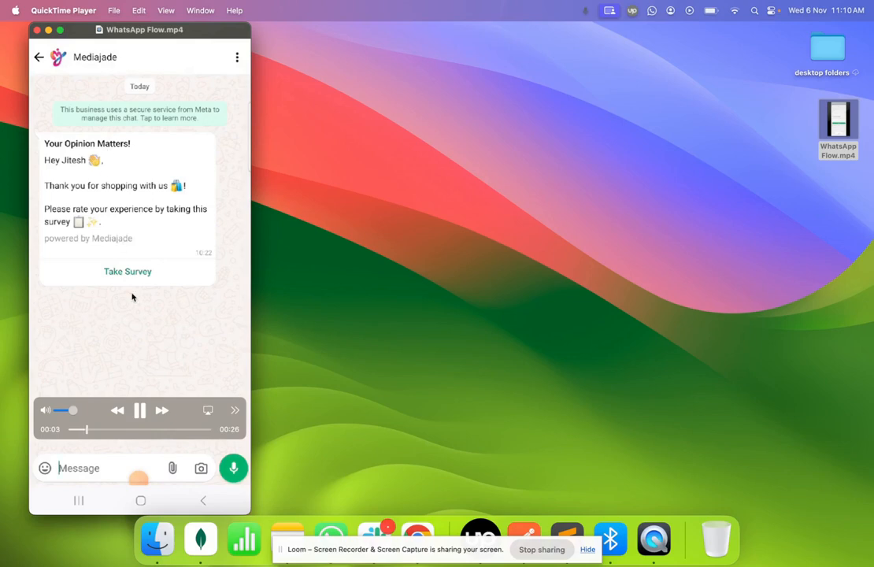
left_click(128, 271)
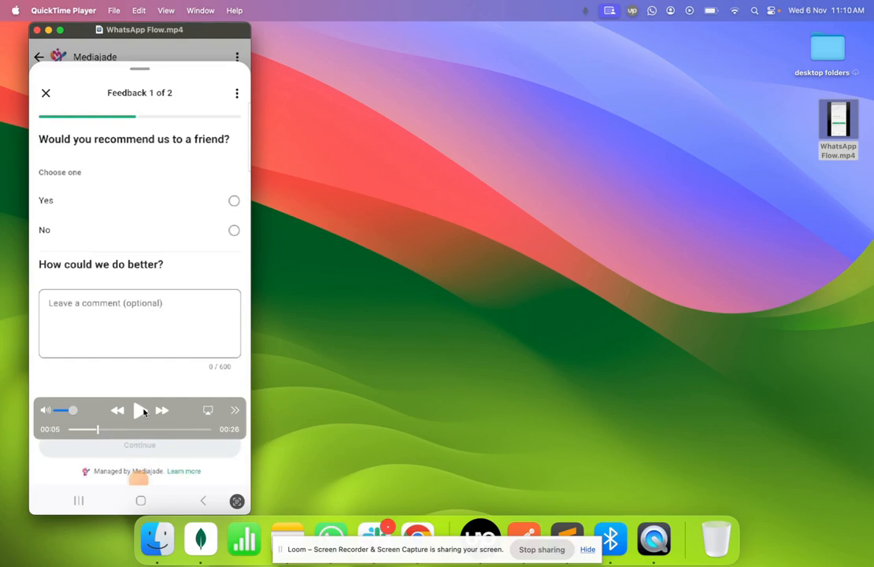
left_click(233, 200)
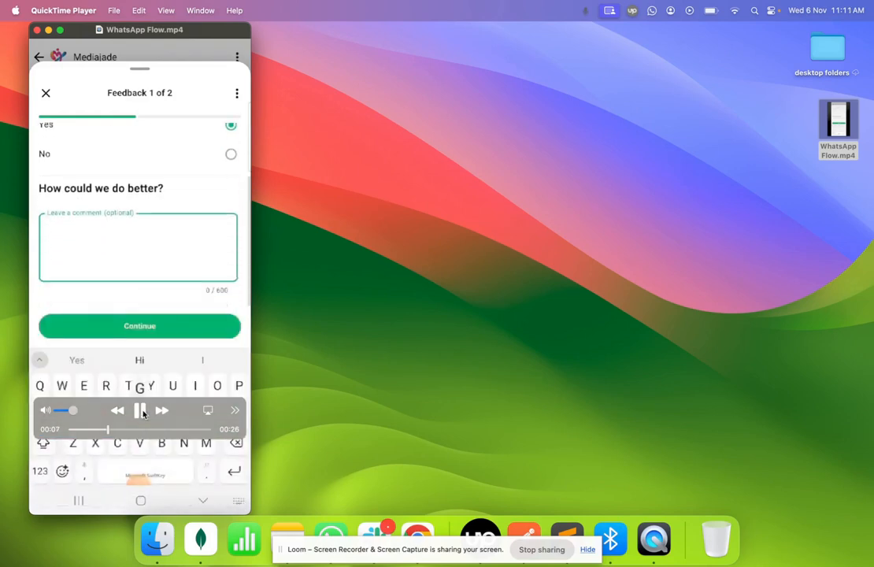
- Continue playback through the 'Great experie...' comment screen to the rating screen
type("Great experience with the or")
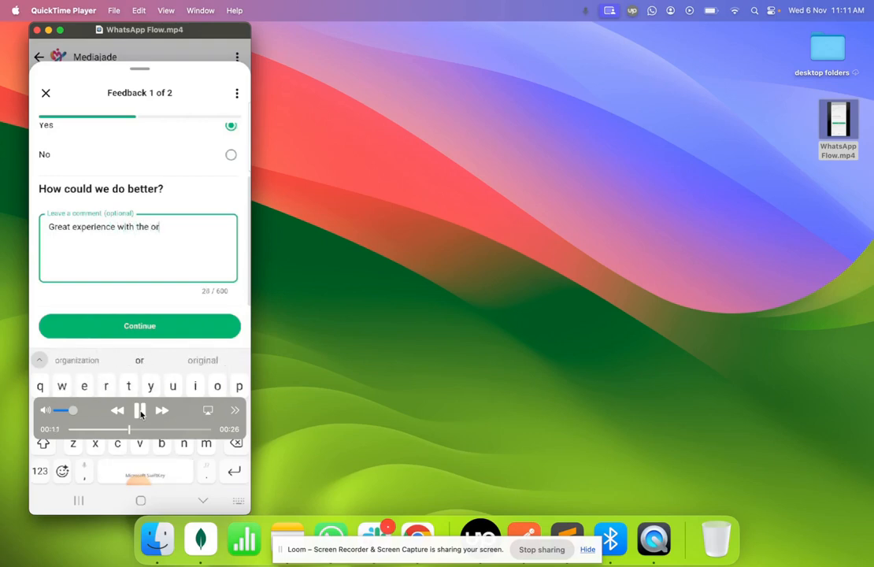
left_click(138, 325)
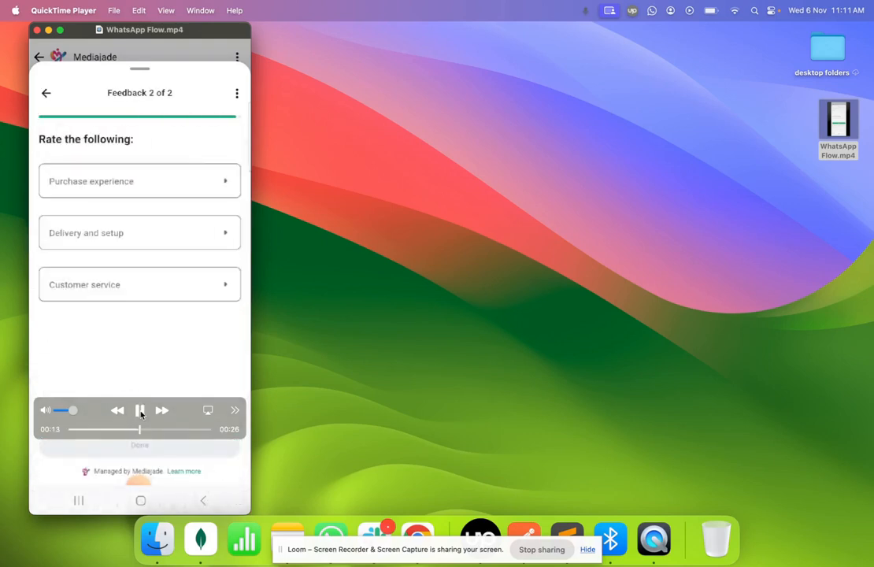
left_click(141, 409)
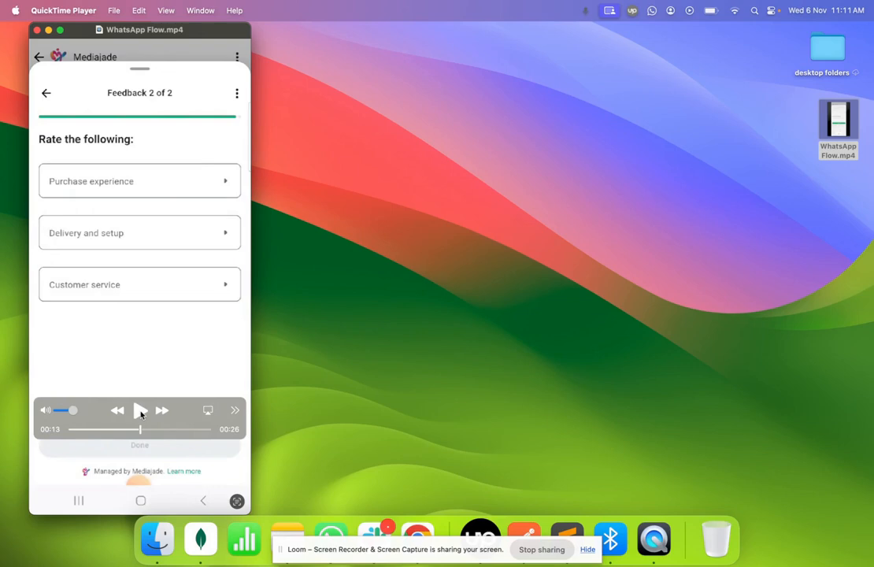
left_click(139, 180)
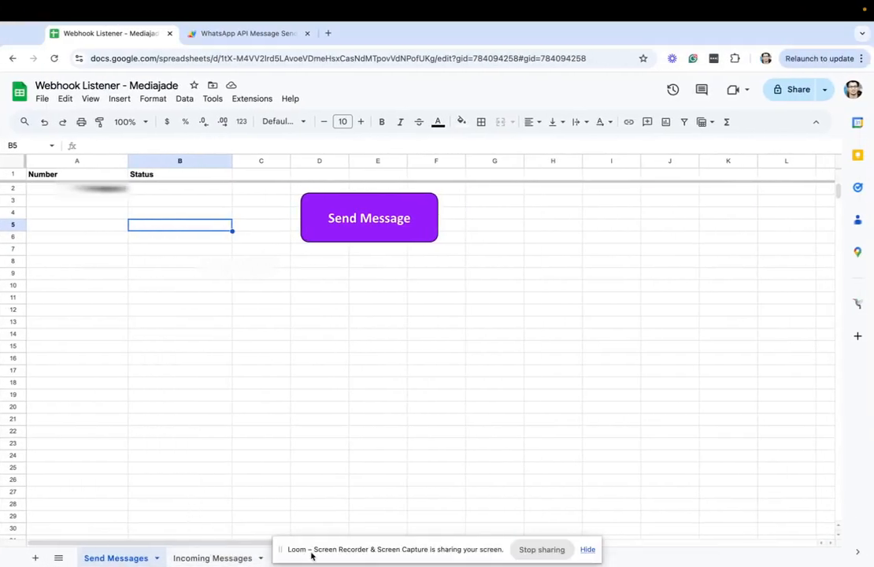
- Show the Survey Results sheet with the captured response, then move to the WhatsApp browser window
left_click(307, 557)
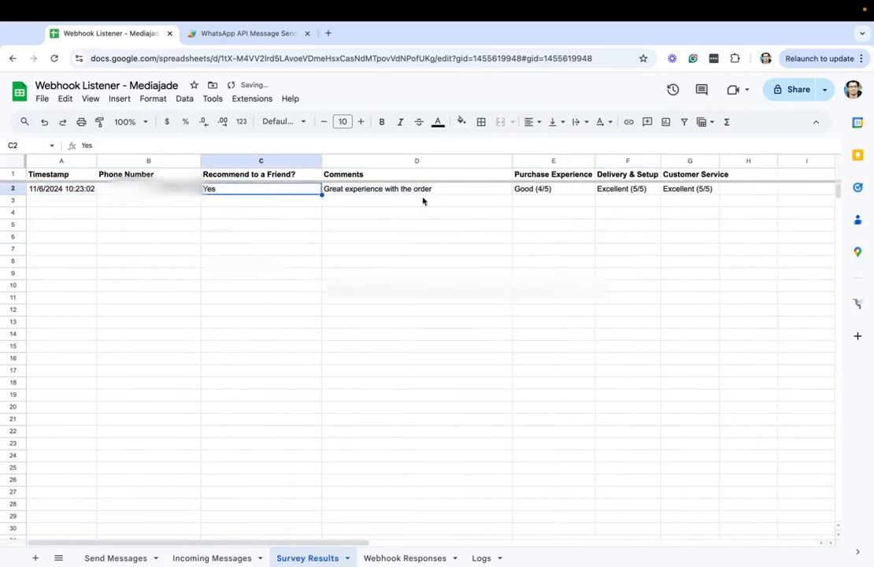
mouse_move(485, 220)
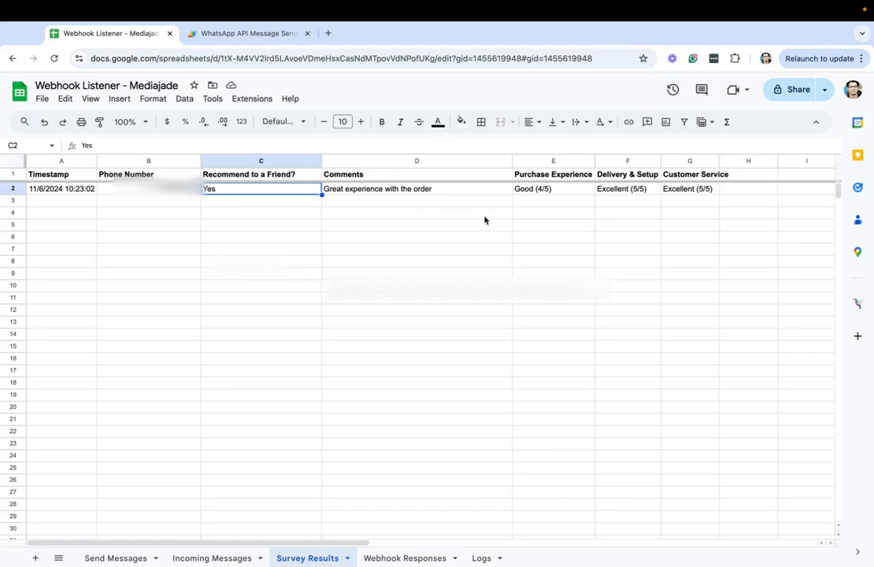
left_click(683, 33)
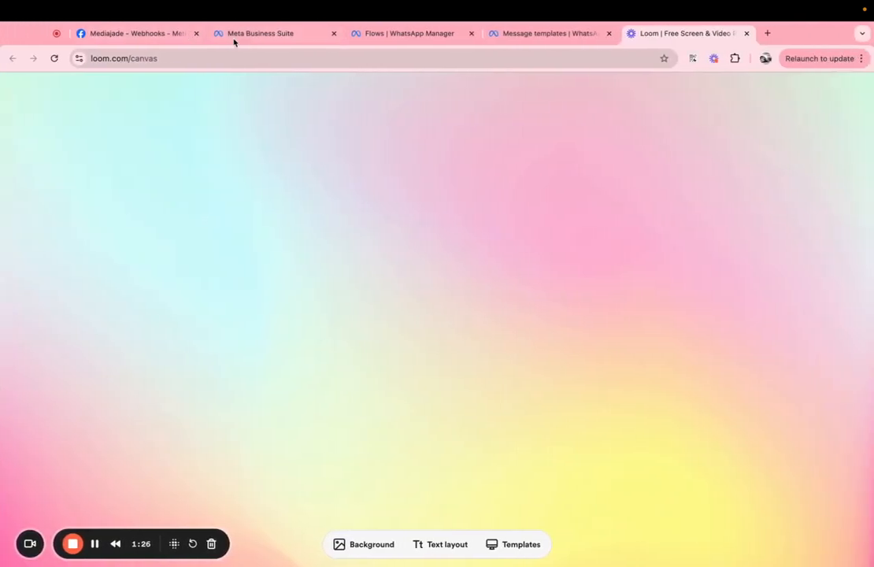
- Bring up the WhatsApp Manager Flows list with the feedback flow and Book a Table draft
left_click(409, 33)
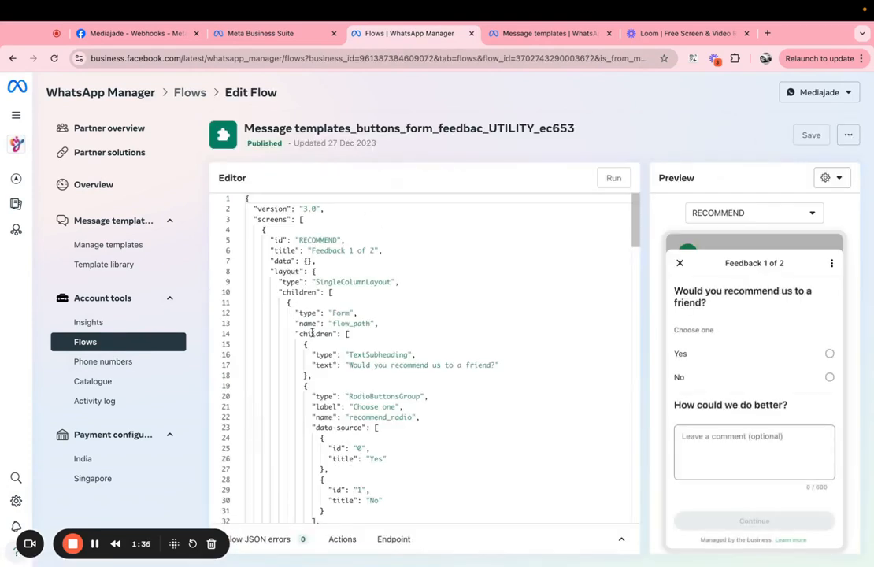
scroll("down", 3)
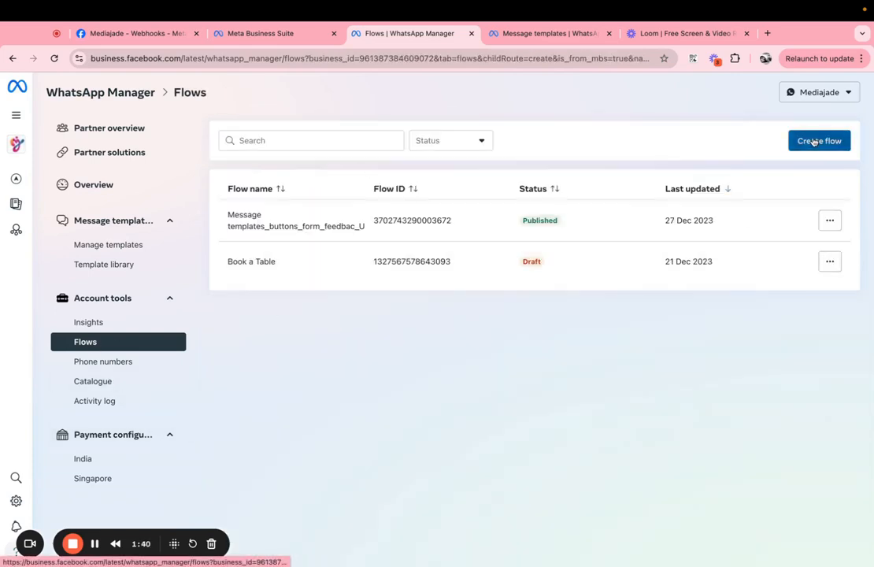
- Start a new flow named order_feedback in the Survey category
left_click(819, 140)
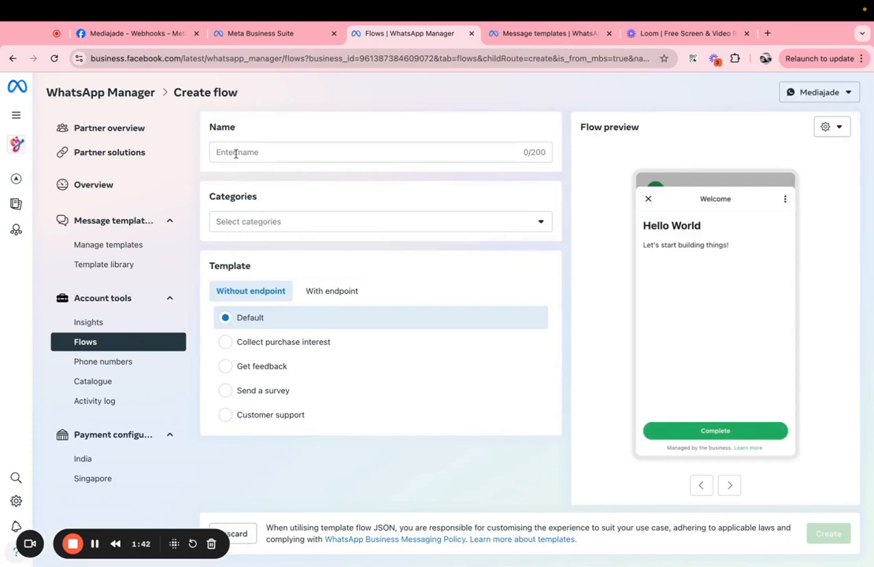
type("order_f")
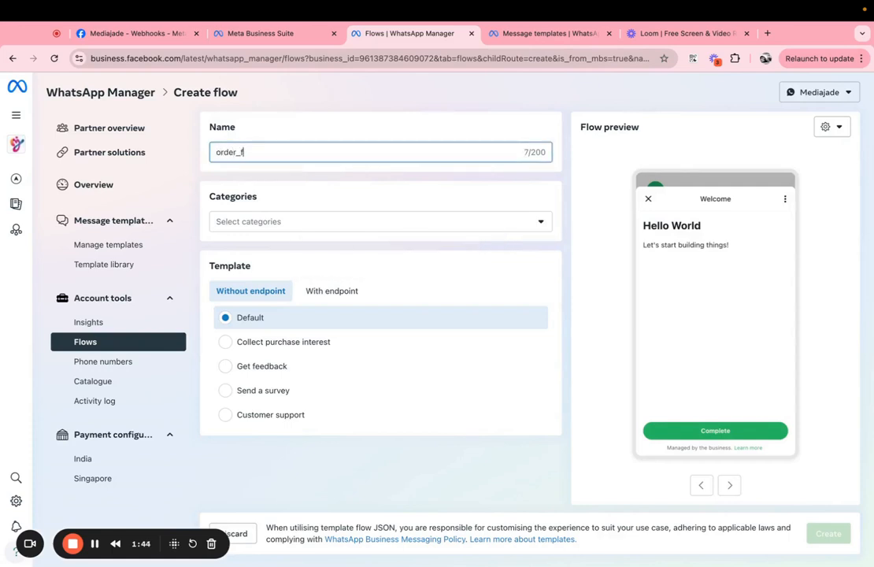
left_click(381, 220)
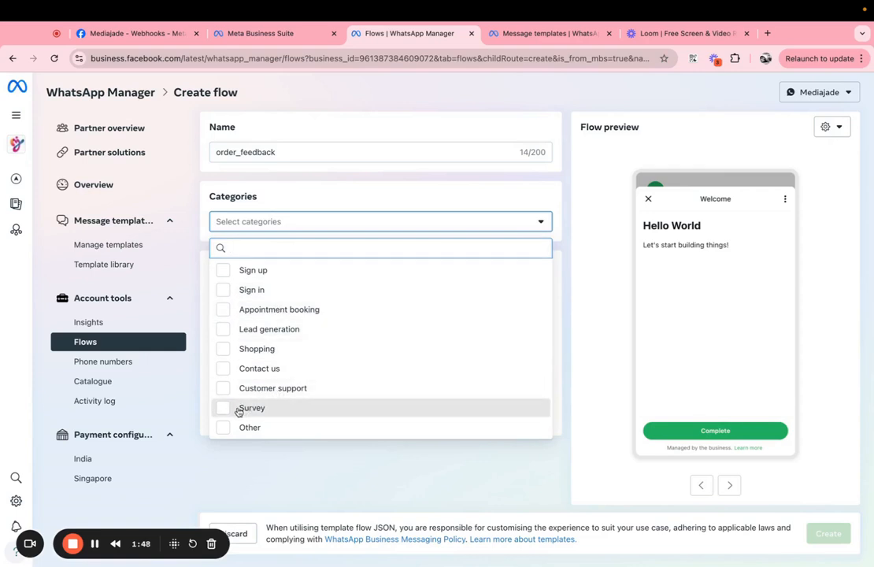
left_click(252, 407)
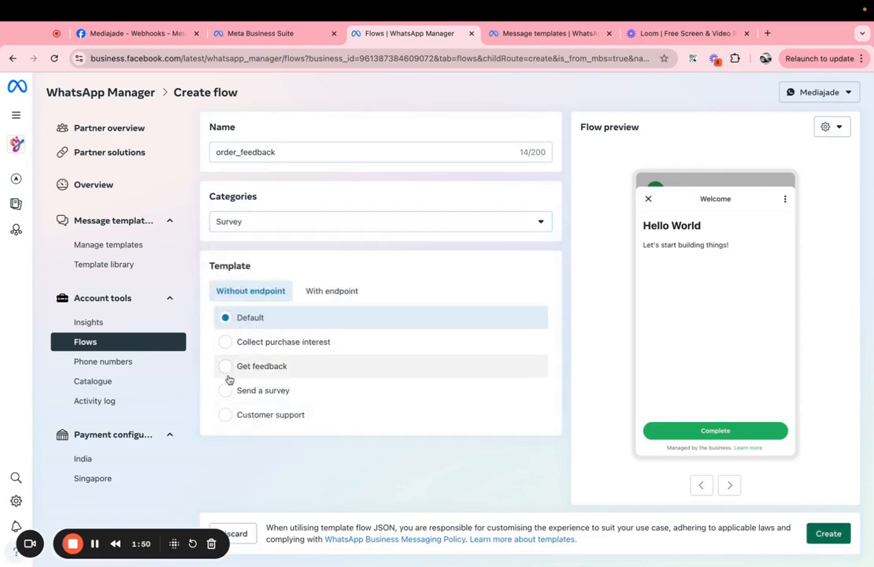
- Compare the Send a survey, Get feedback and Collect purchase interest template previews
left_click(226, 390)
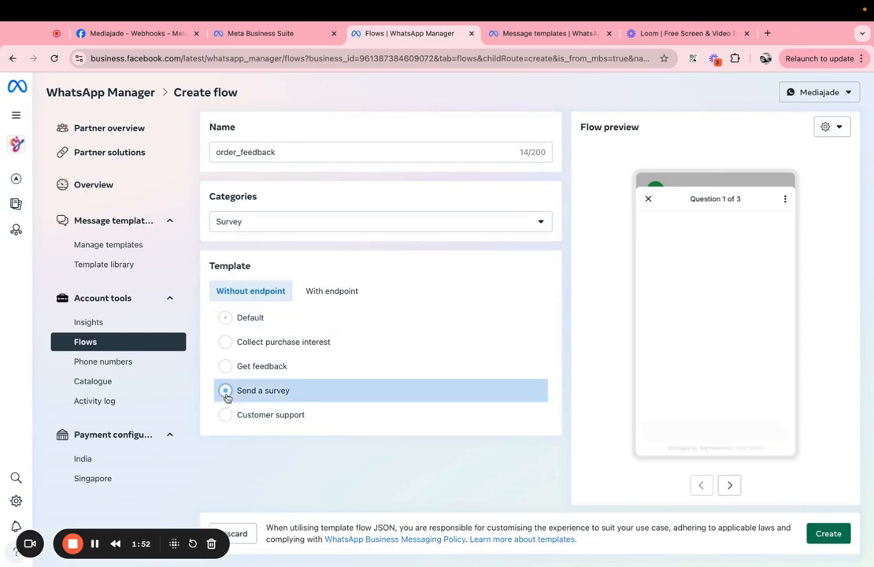
left_click(225, 365)
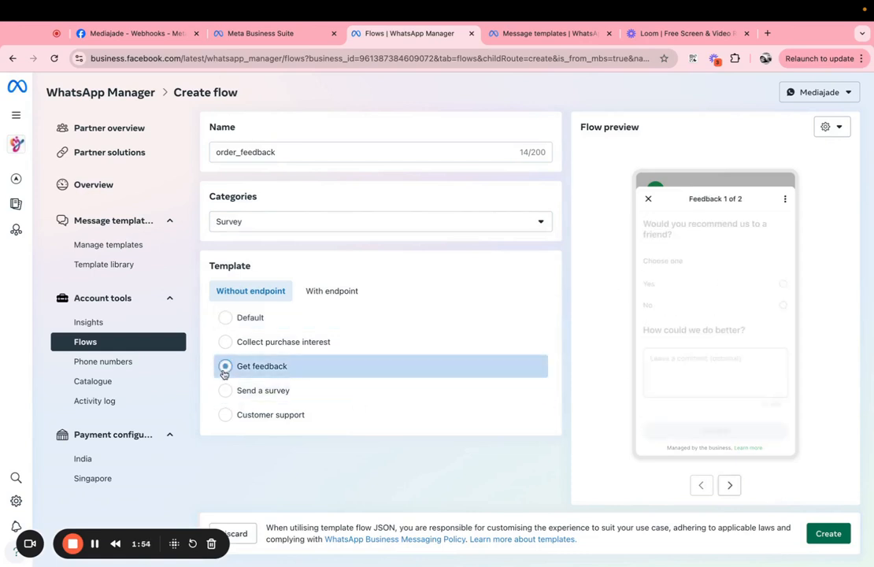
left_click(225, 366)
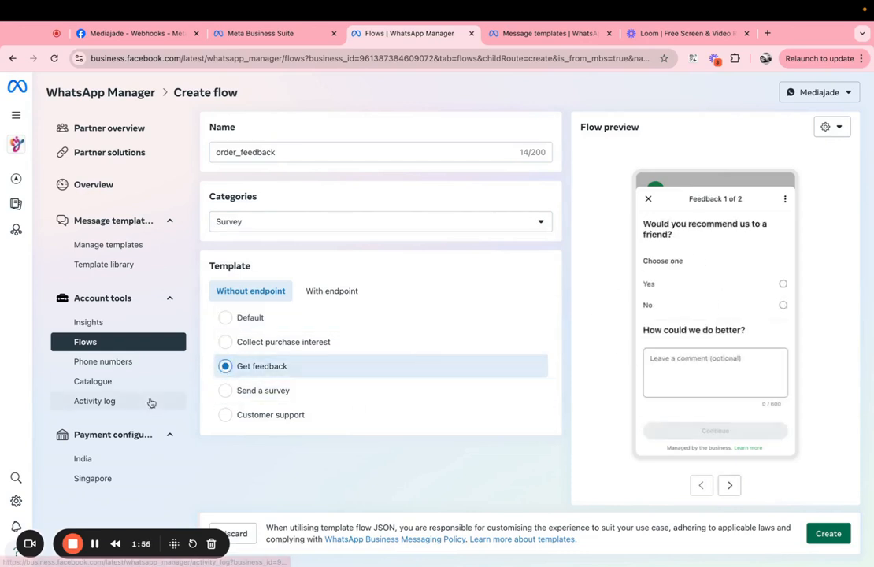
left_click(225, 396)
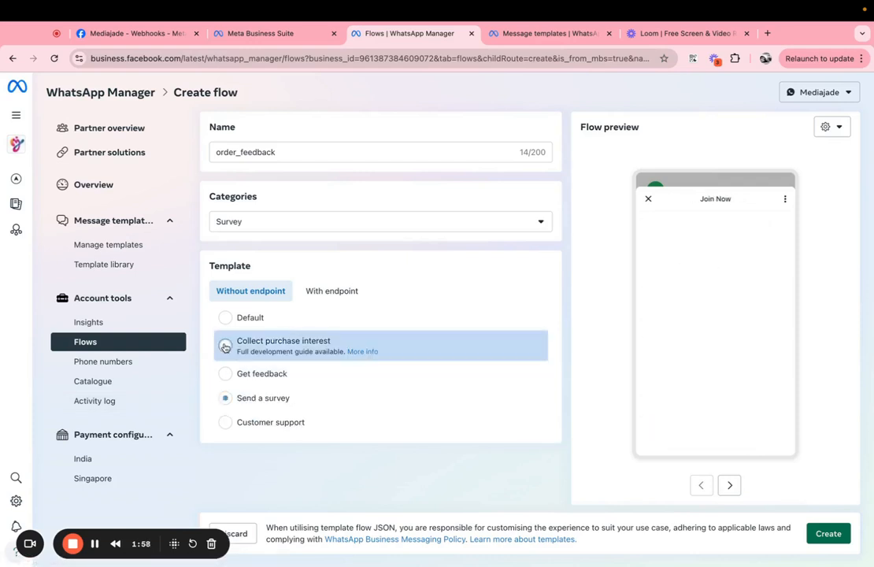
left_click(225, 345)
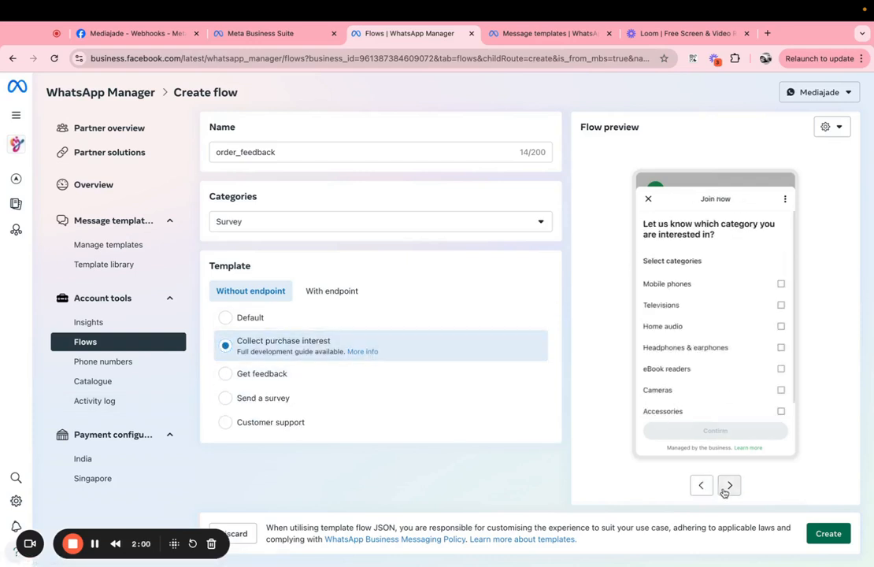
left_click(727, 485)
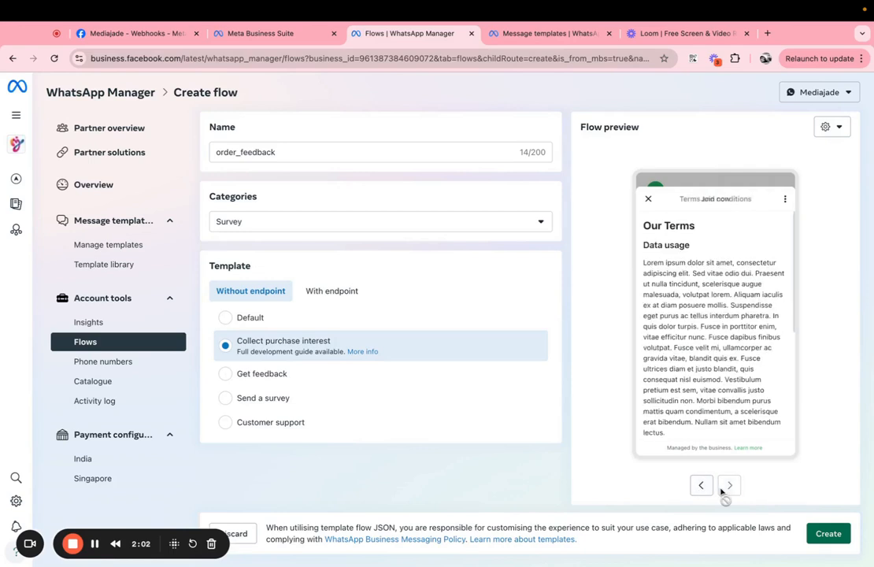
left_click(225, 391)
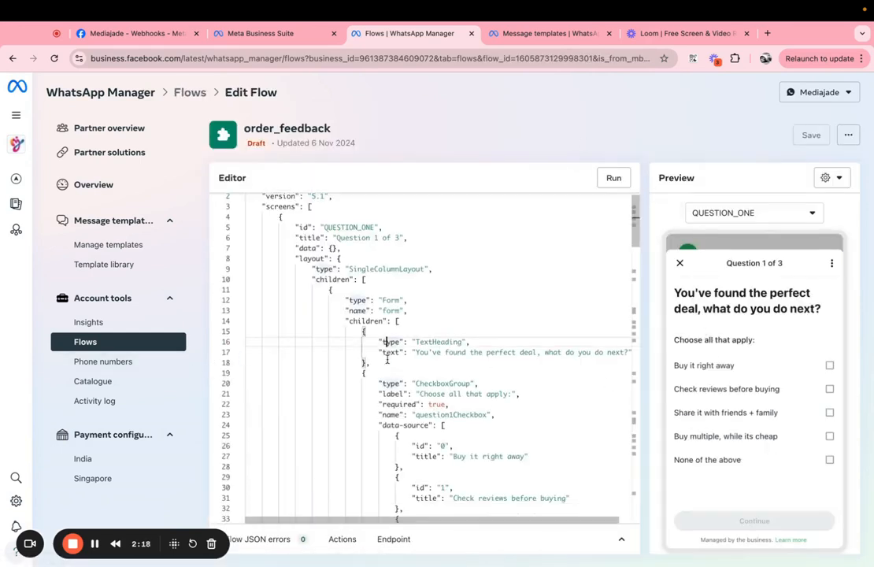
- Review the flow JSON and preview the QUESTION_ONE, QUESTION_TWO and QUESTION_THREE screens
scroll("down", 3)
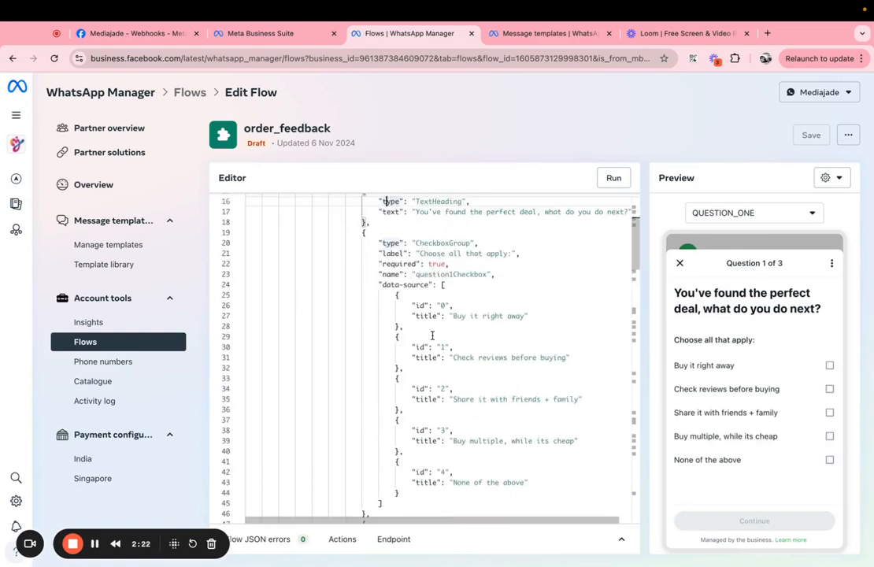
scroll("down", 3)
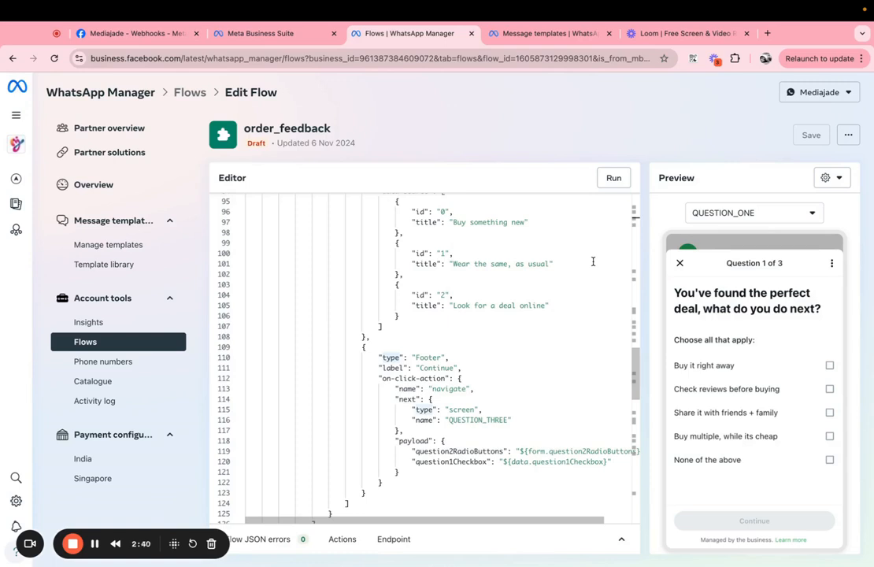
mouse_move(614, 176)
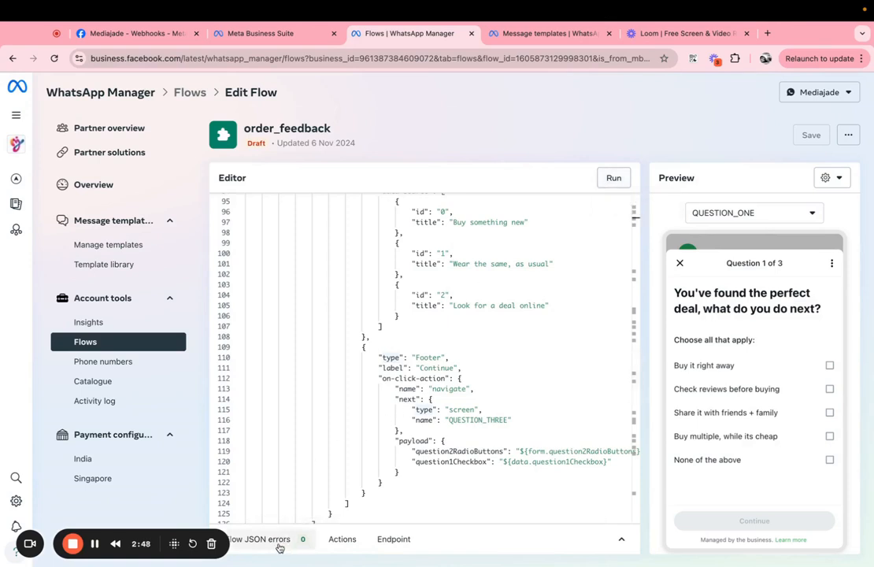
left_click(753, 212)
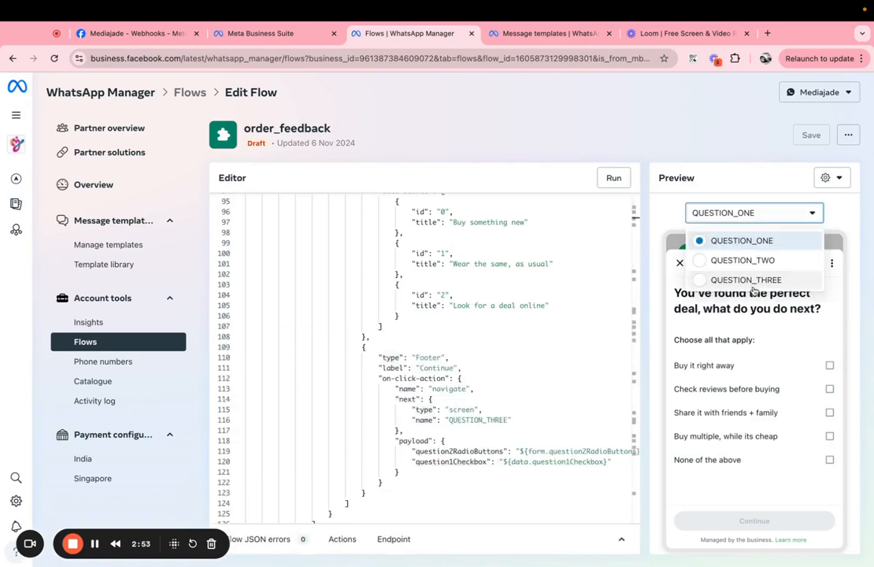
left_click(741, 260)
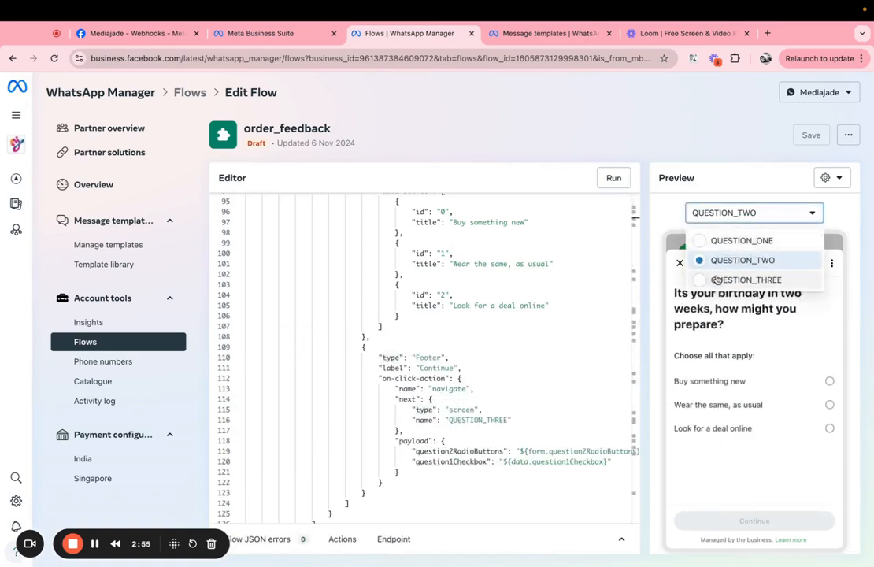
left_click(825, 176)
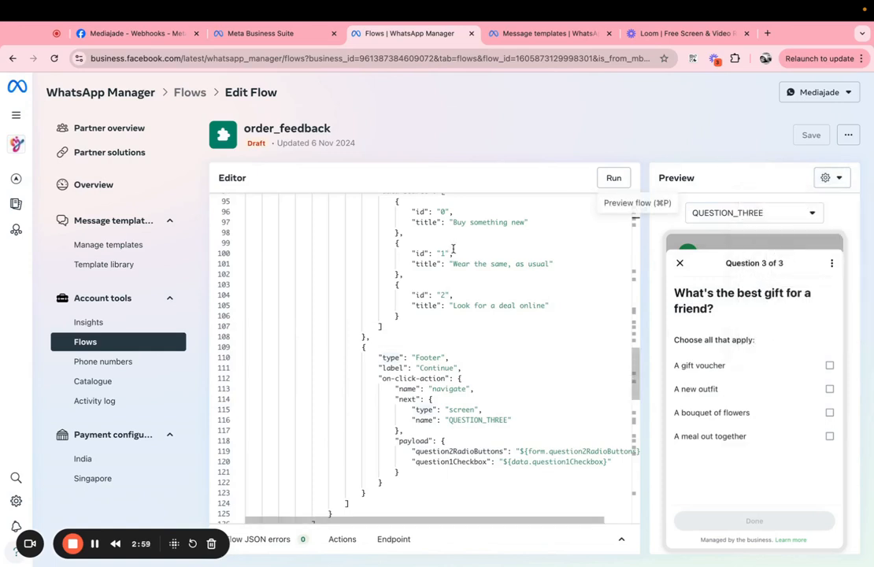
left_click(847, 136)
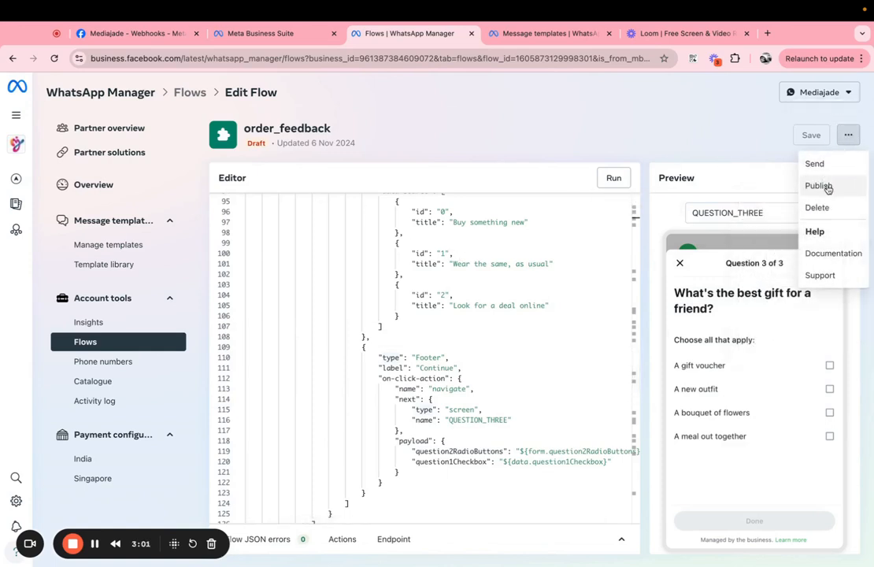
- Publish the order_feedback flow and start a message template that uses it
left_click(818, 186)
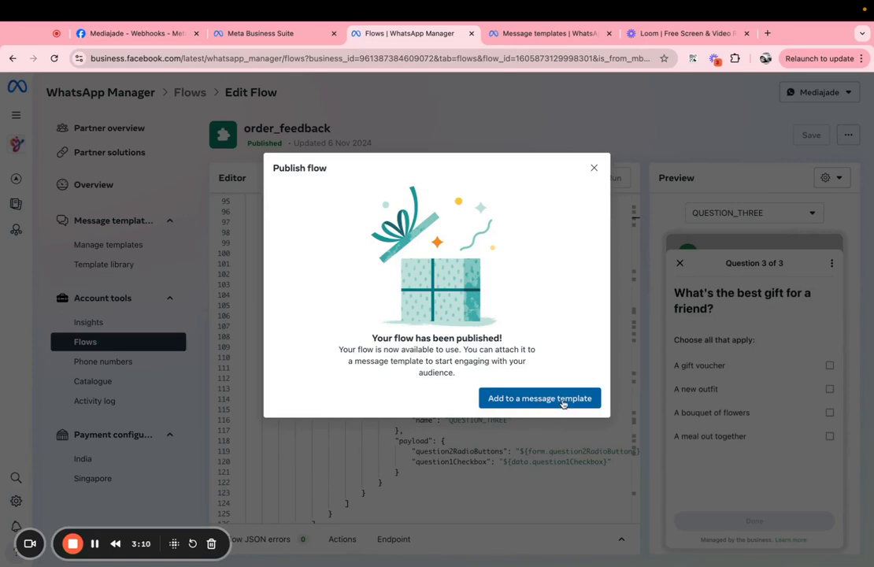
left_click(538, 397)
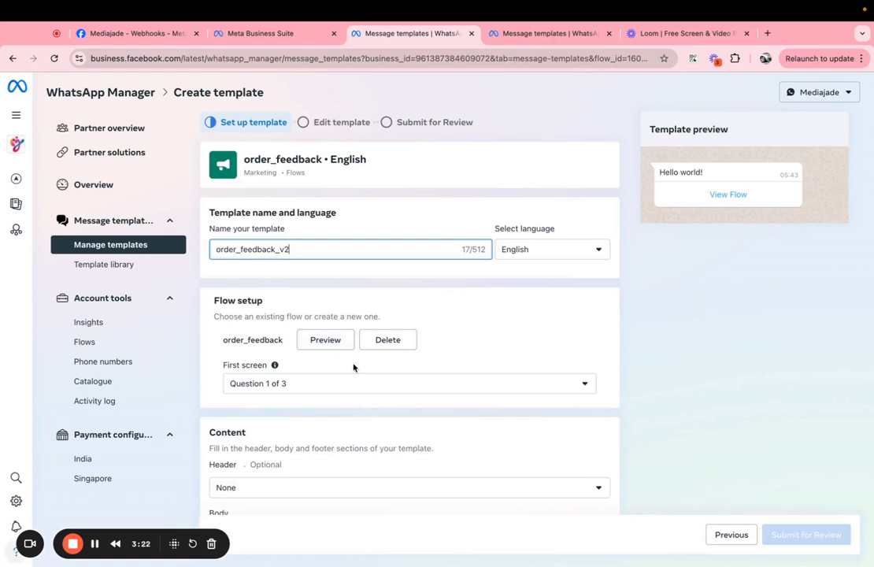
- Set the template button text to 'Submit Details' and submit order_feedback_v2 for review
scroll("down", 3)
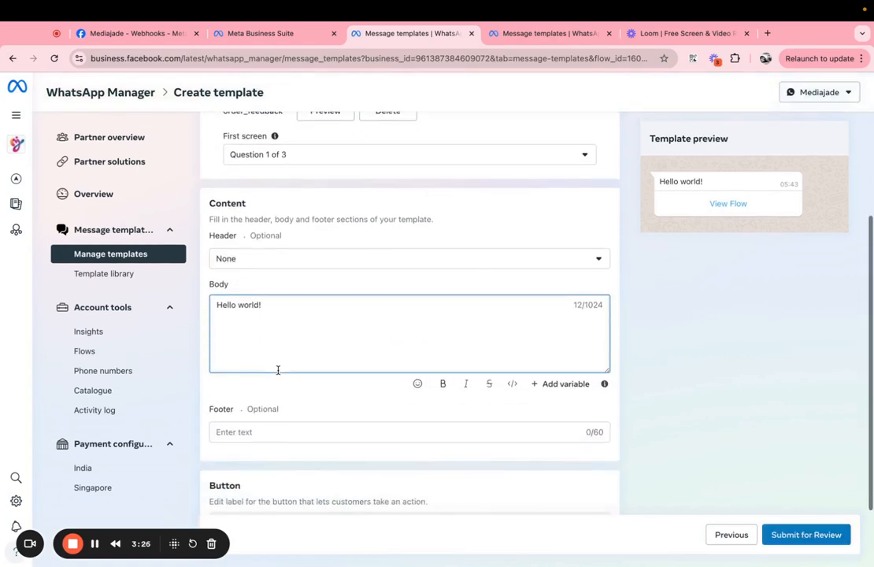
type("Submit Details")
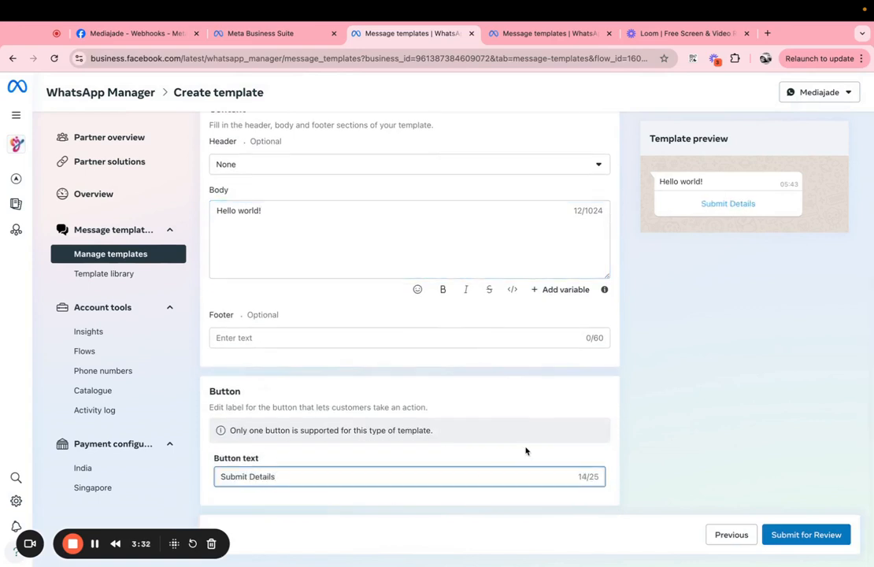
left_click(806, 535)
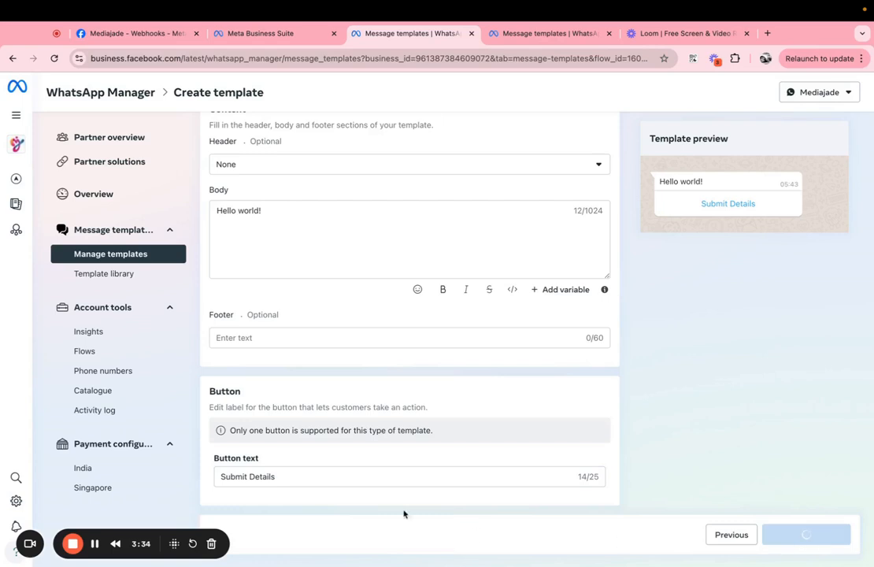
- Confirm the English submission so order_feedback_v2 shows In review in the template list
left_click(806, 534)
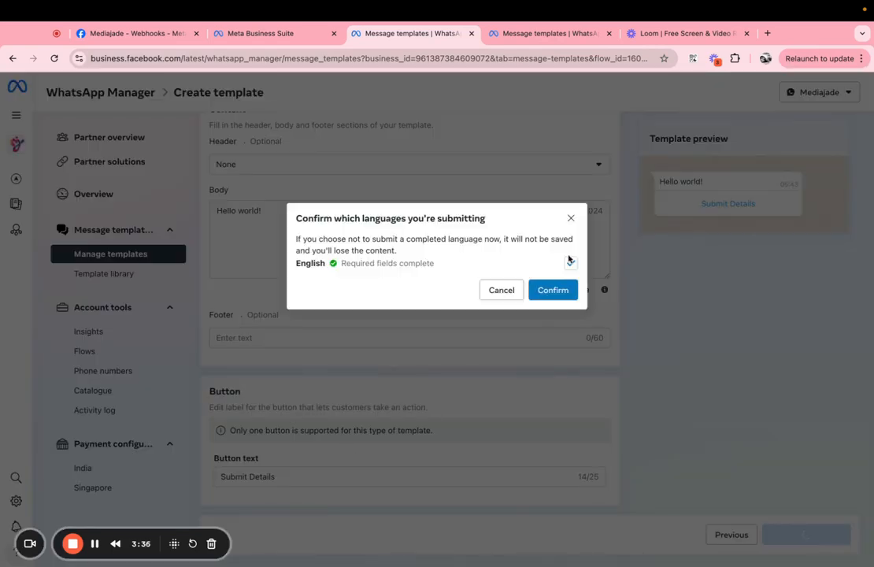
left_click(553, 289)
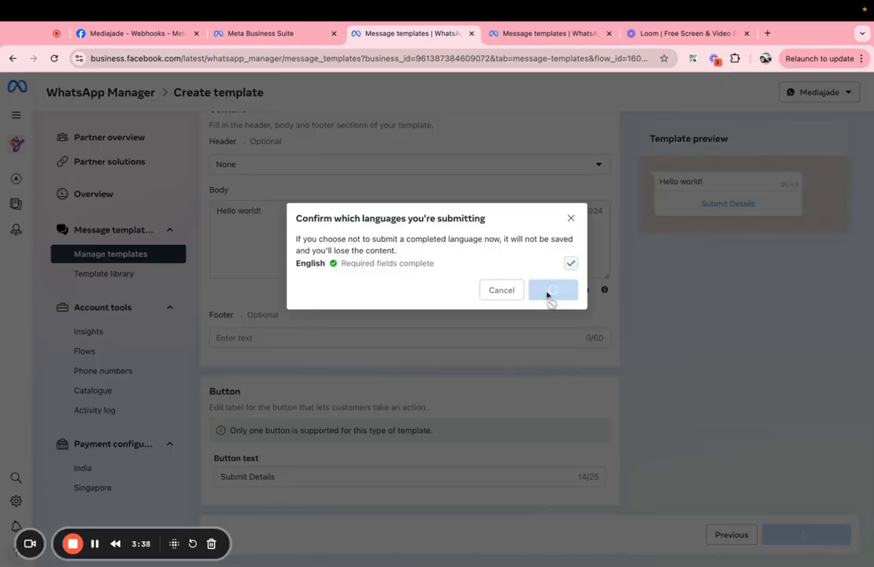
left_click(553, 290)
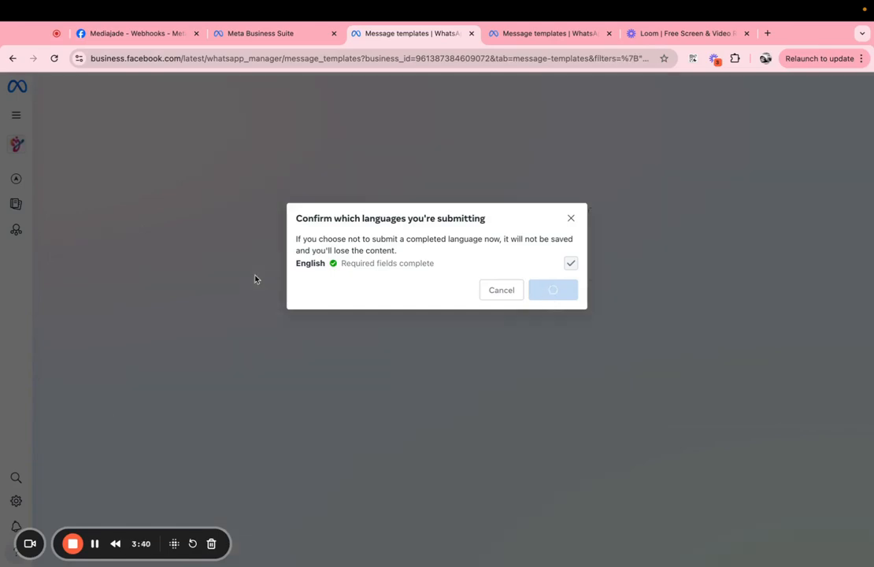
left_click(552, 290)
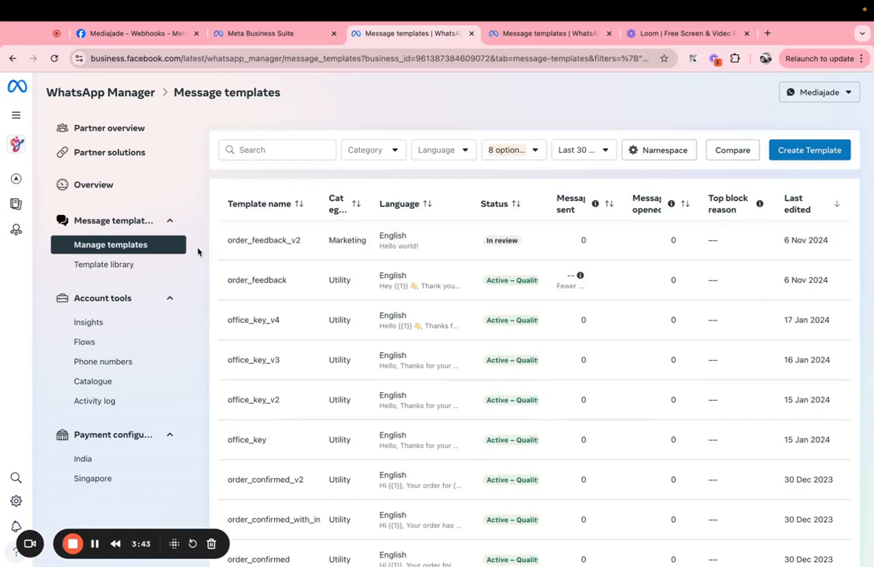
mouse_move(246, 328)
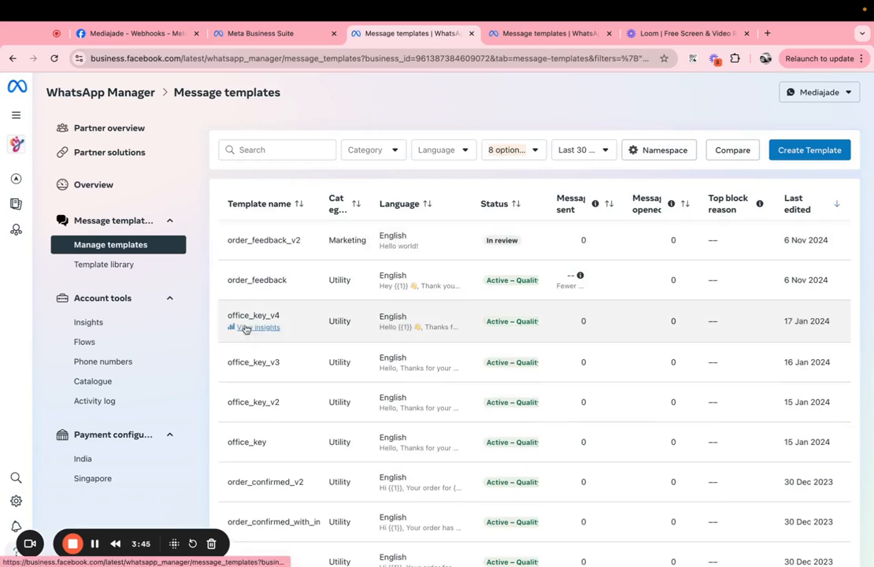
left_click(254, 315)
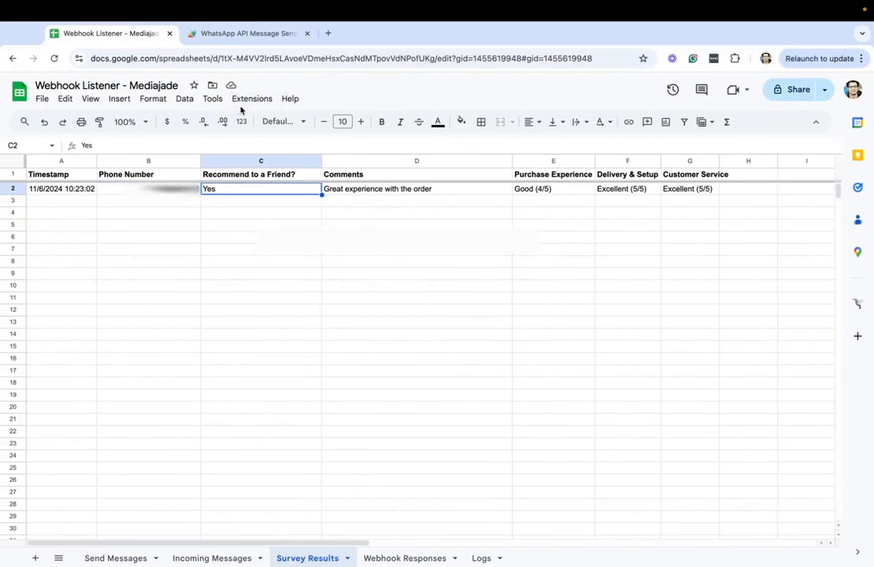
- Check the Survey Results sheet and the message sender script tab
left_click(246, 33)
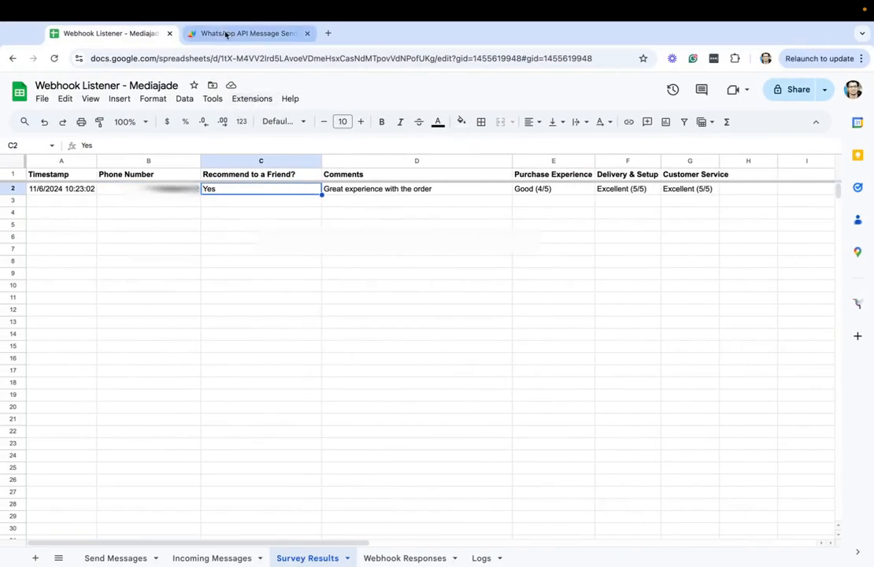
left_click(249, 33)
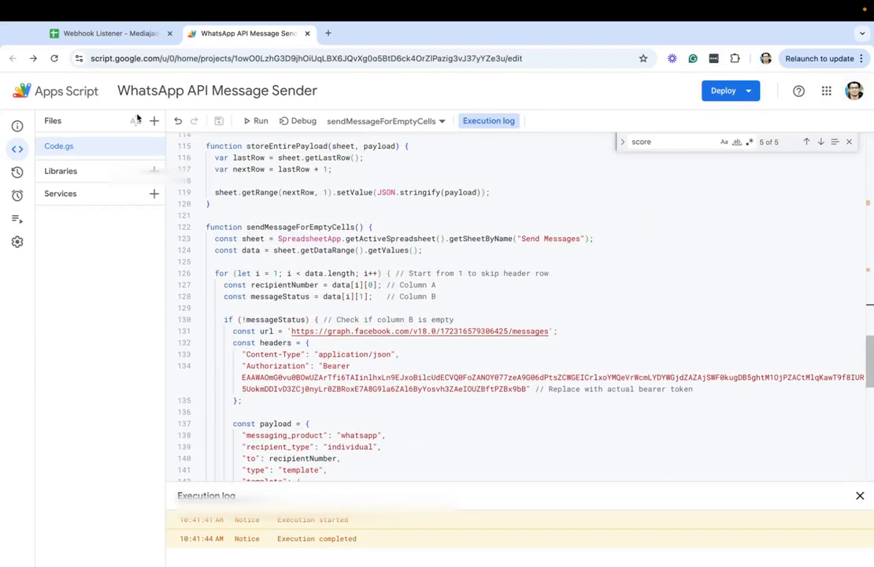
left_click(107, 33)
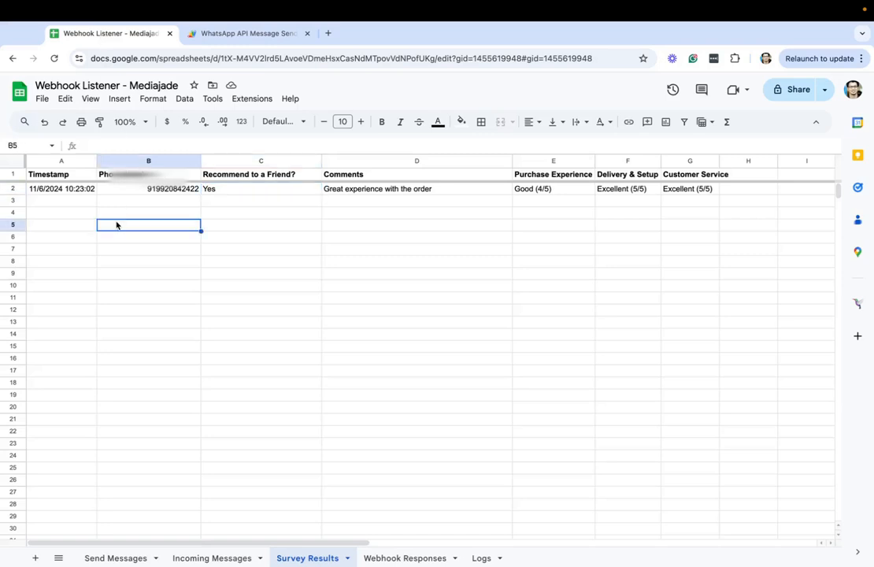
- Open the Send Messages sheet and select the listed recipient number row
left_click(115, 557)
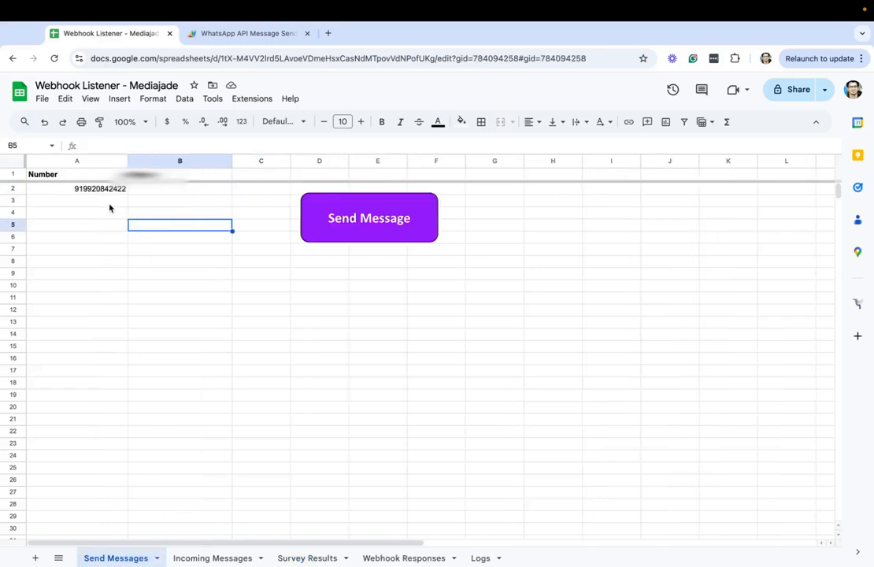
left_click_drag(76, 189, 82, 406)
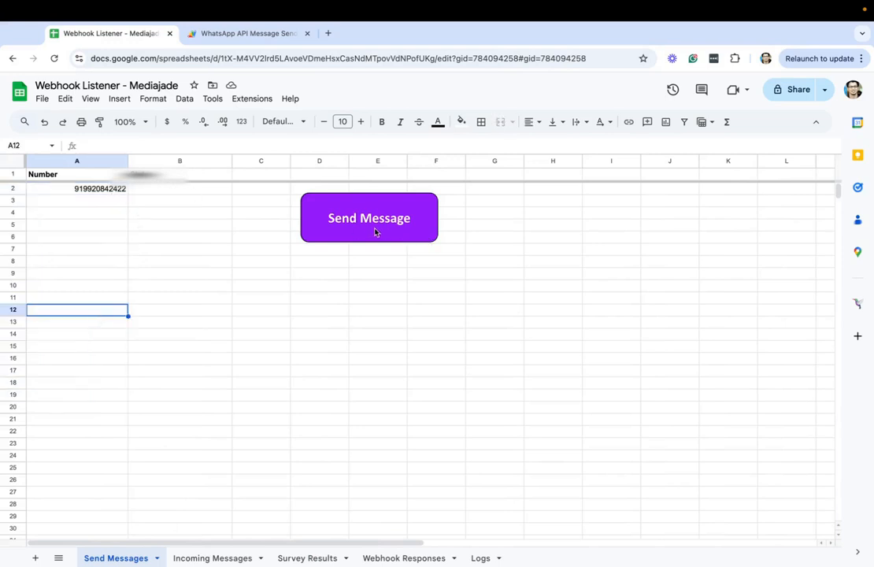
left_click(368, 217)
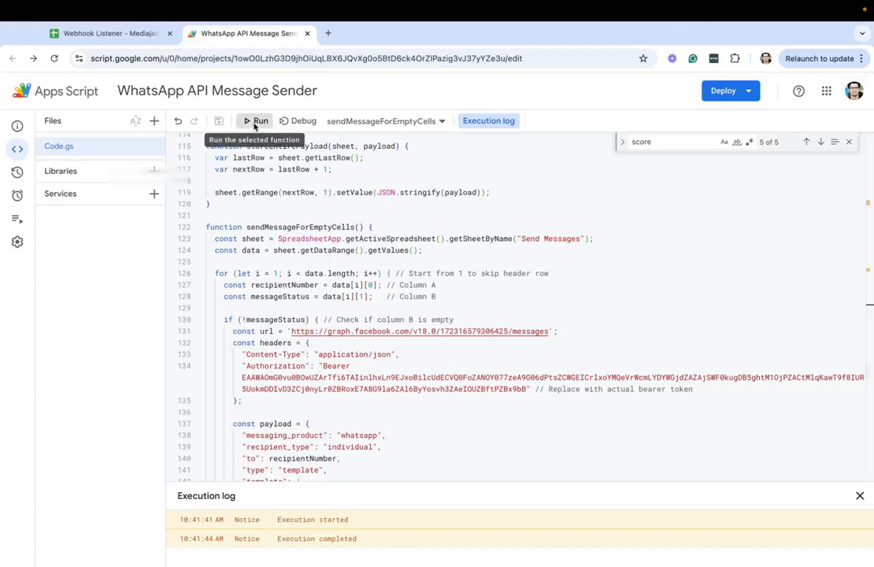
- Run sendMessageForEmptyCells and check the Message Sent status in Send Messages
left_click(256, 119)
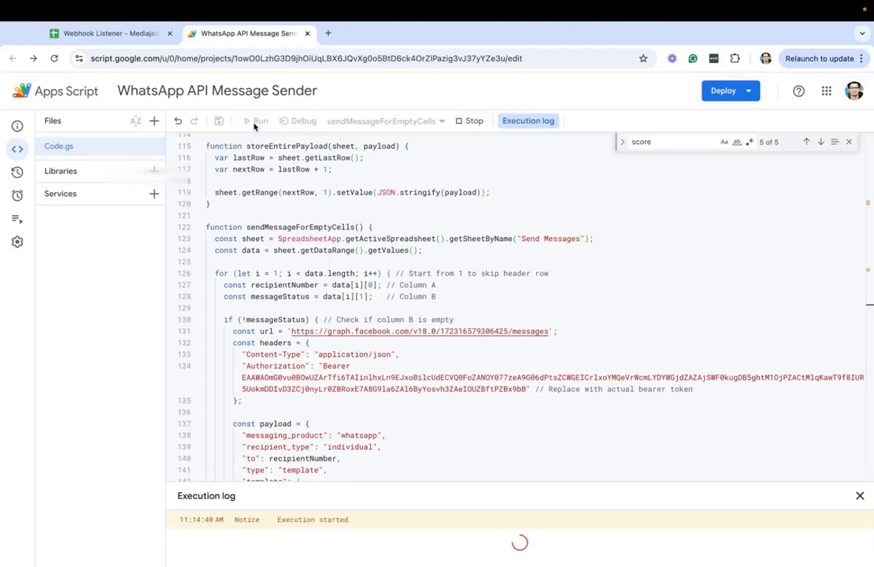
left_click(110, 33)
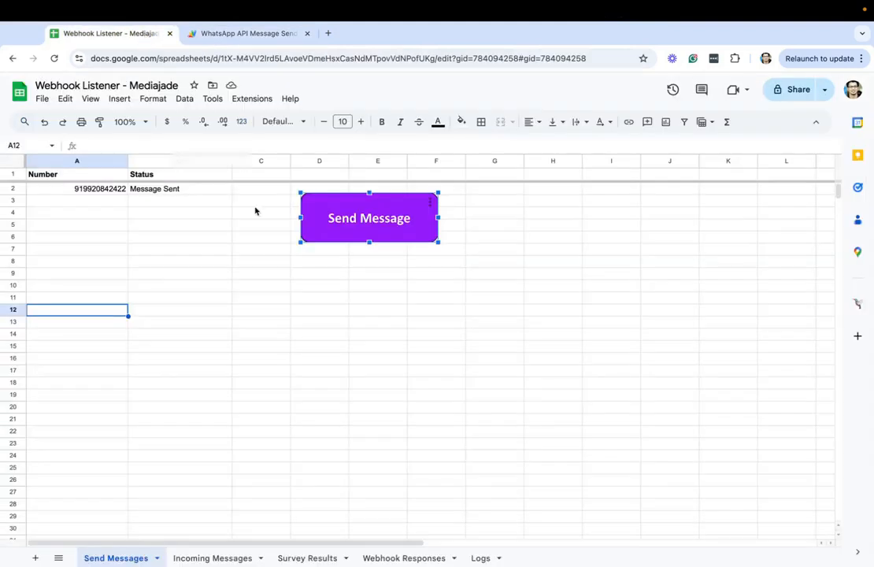
left_click(180, 189)
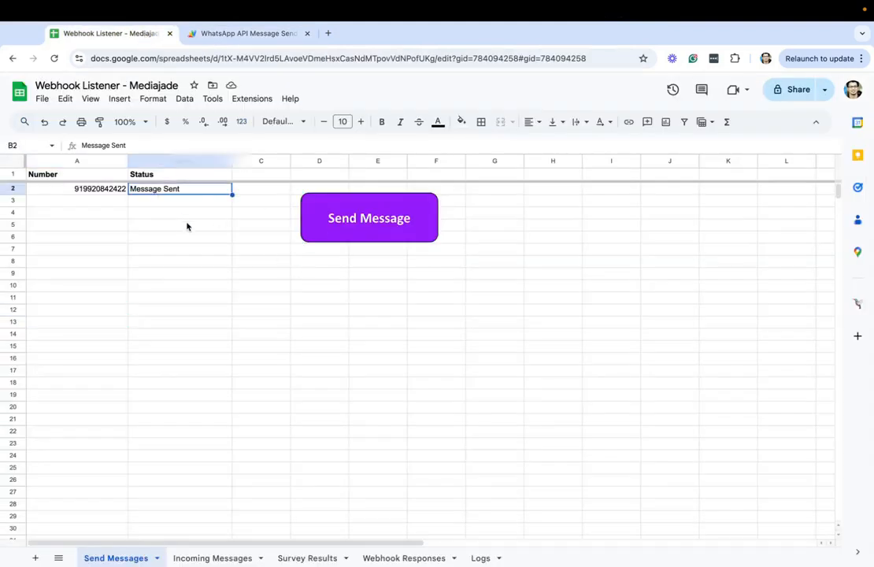
- Check the Survey Results sheet for the response row and return to the doPost script code
left_click(249, 33)
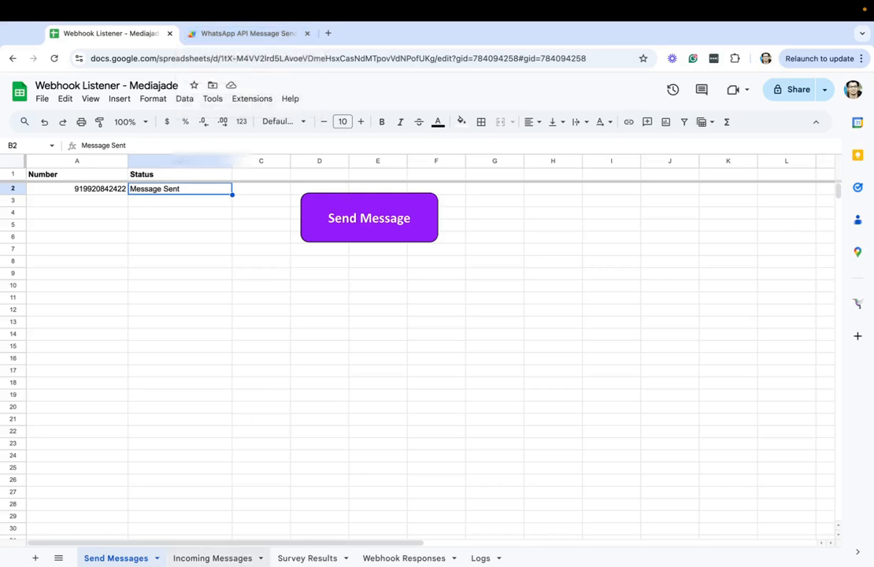
left_click(307, 557)
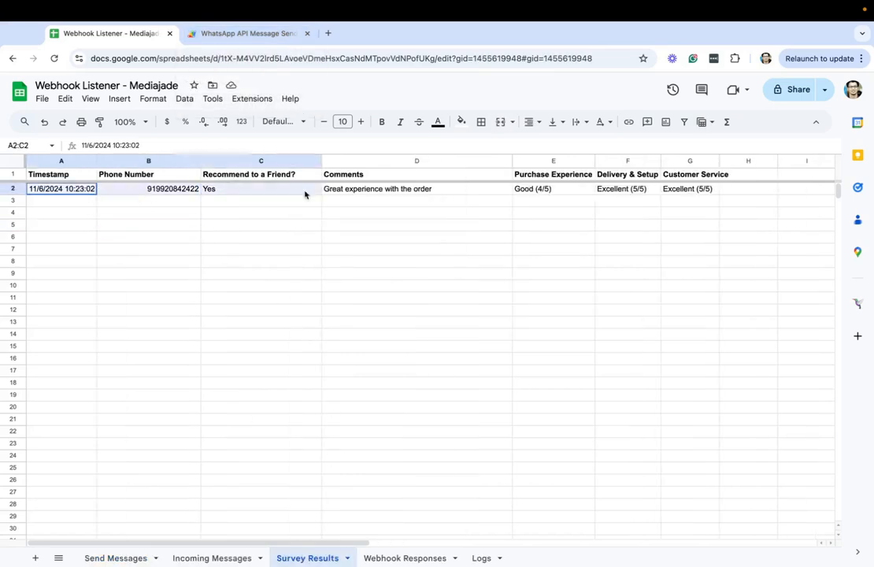
left_click(249, 33)
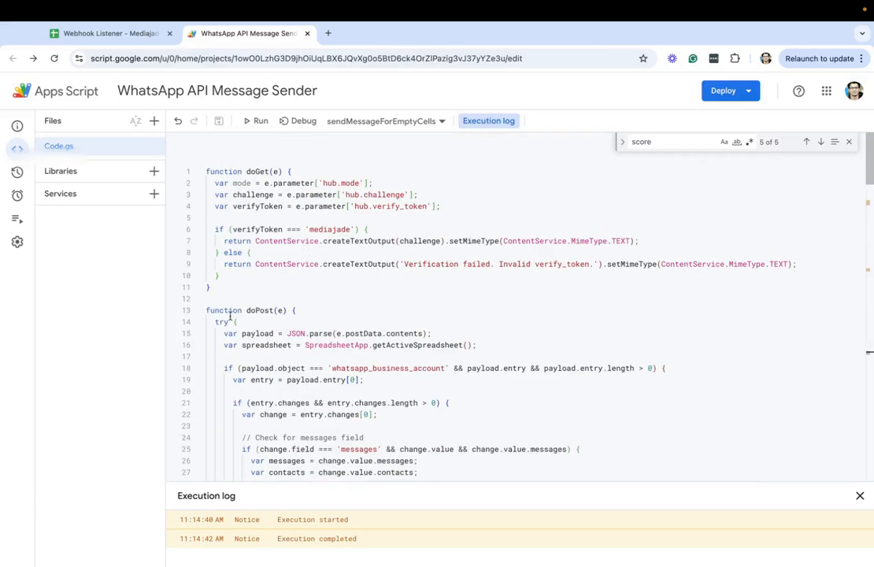
- Walk through the doPost handler down to the appendRow call writing survey answers
double_click(260, 308)
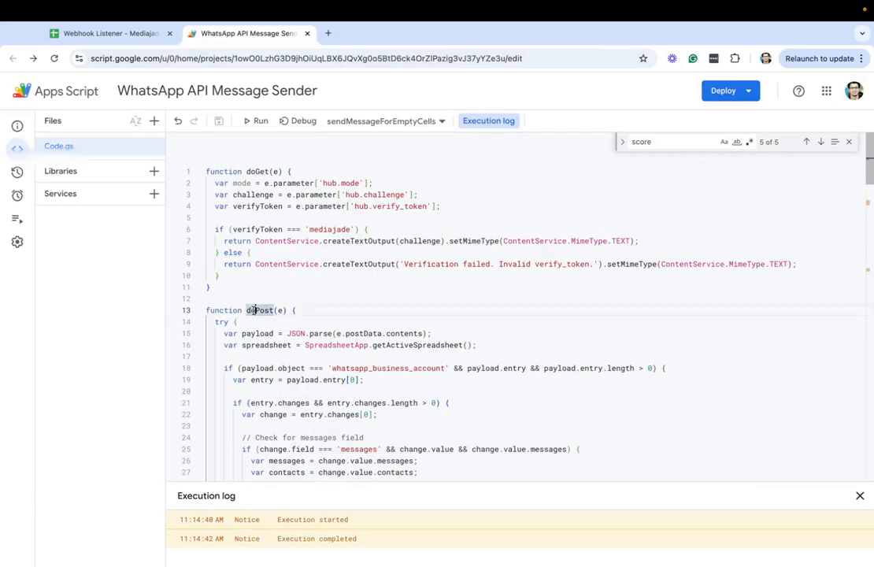
scroll("down", 3)
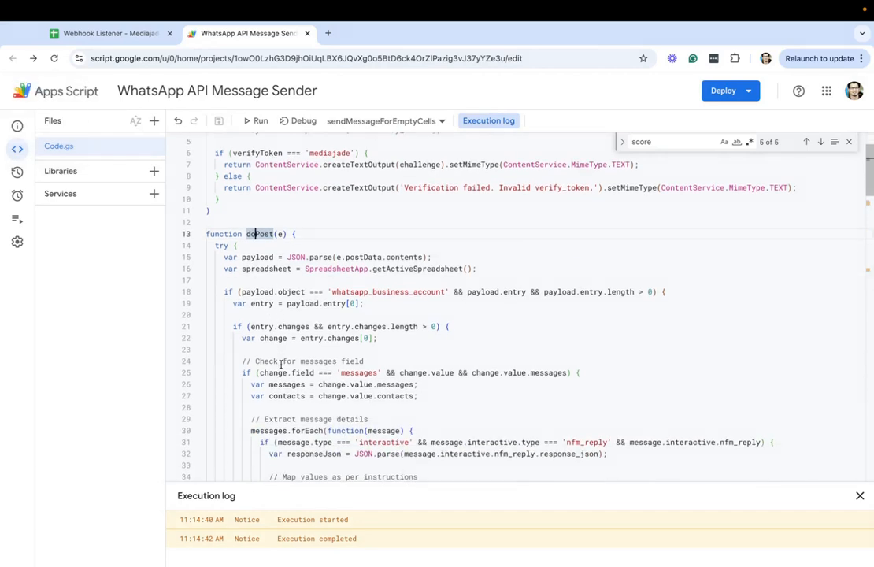
scroll("down", 3)
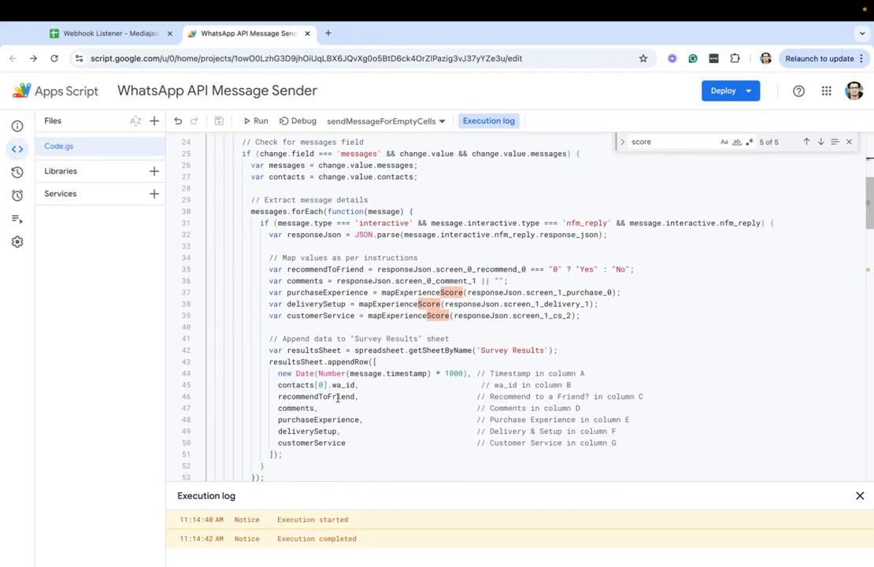
scroll("down", 3)
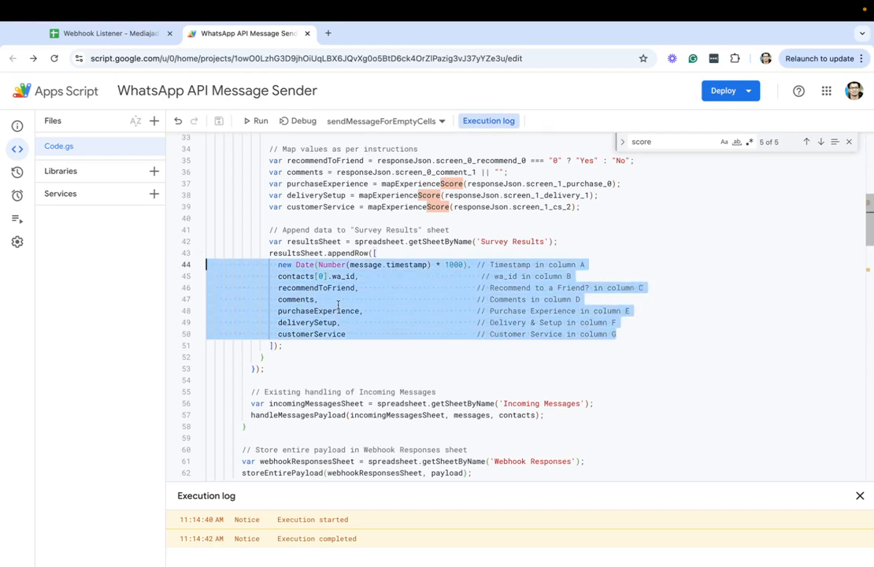
- Compare with the Survey Results sheet, then bring up Manage deployments for the script
left_click(111, 33)
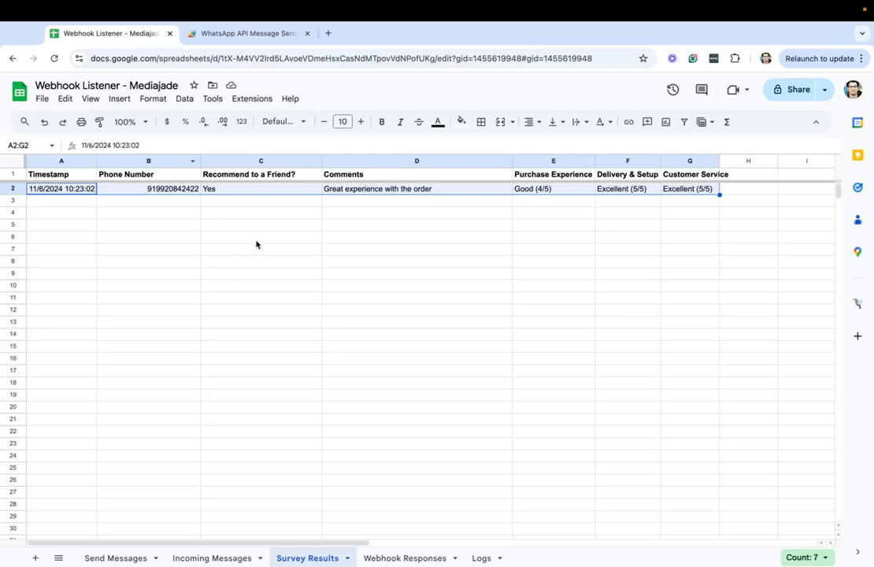
mouse_move(435, 106)
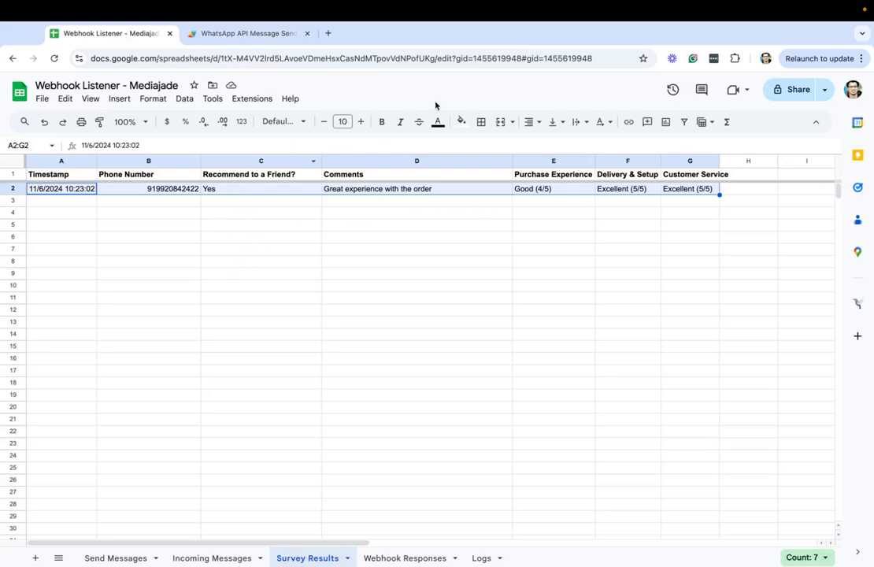
left_click(249, 33)
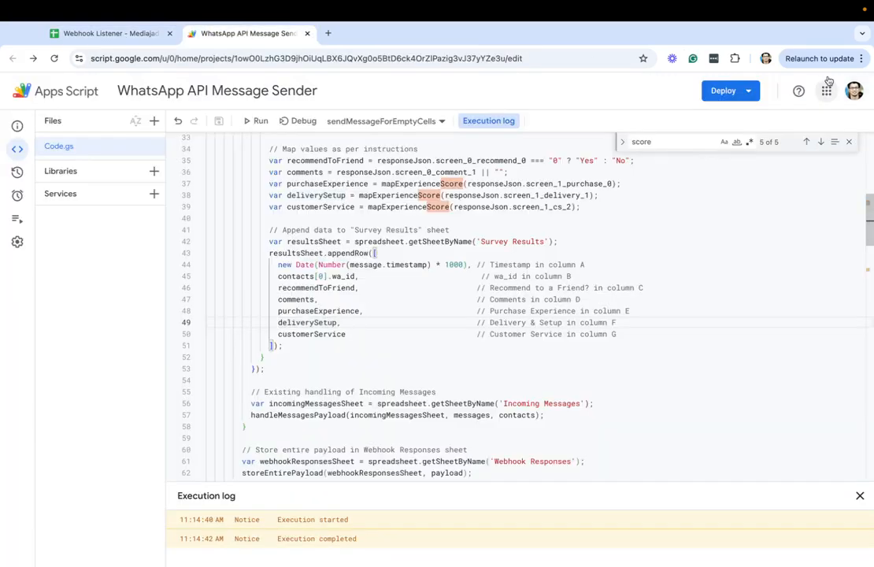
left_click(723, 90)
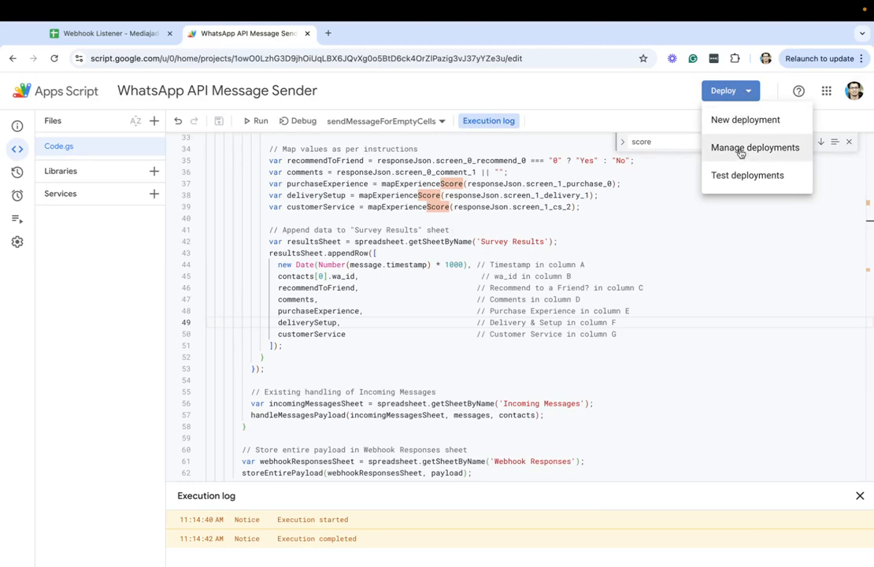
left_click(754, 148)
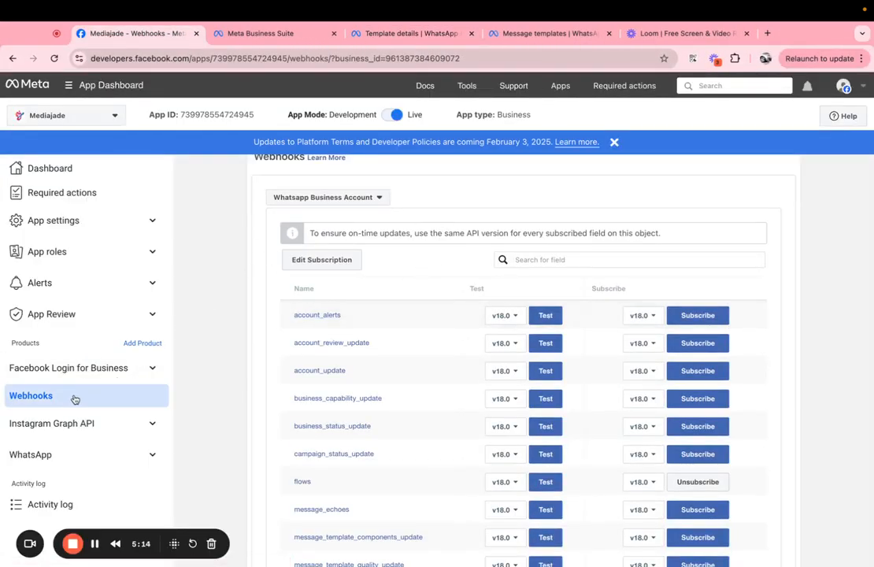
- View the WhatsApp webhook Callback URL and compare it with the active deployment's Web app URL
left_click(321, 260)
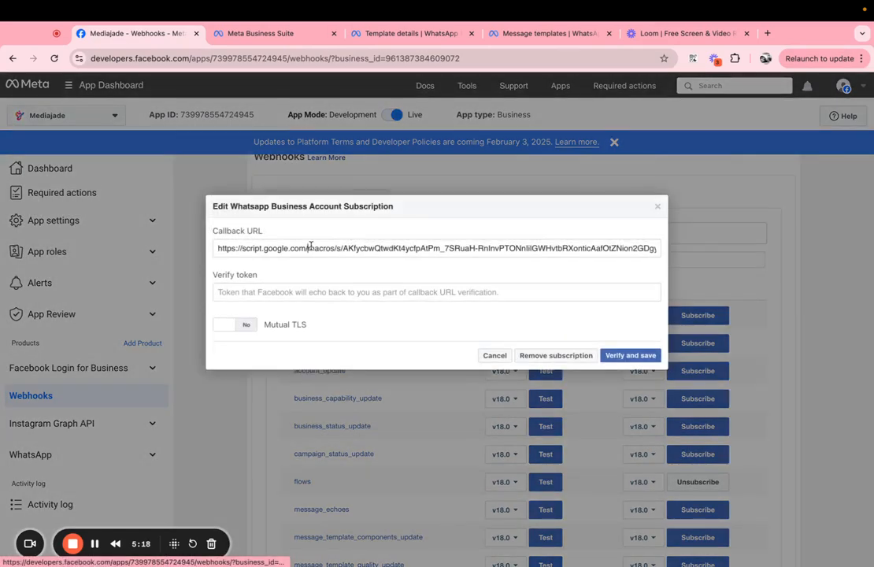
left_click(436, 247)
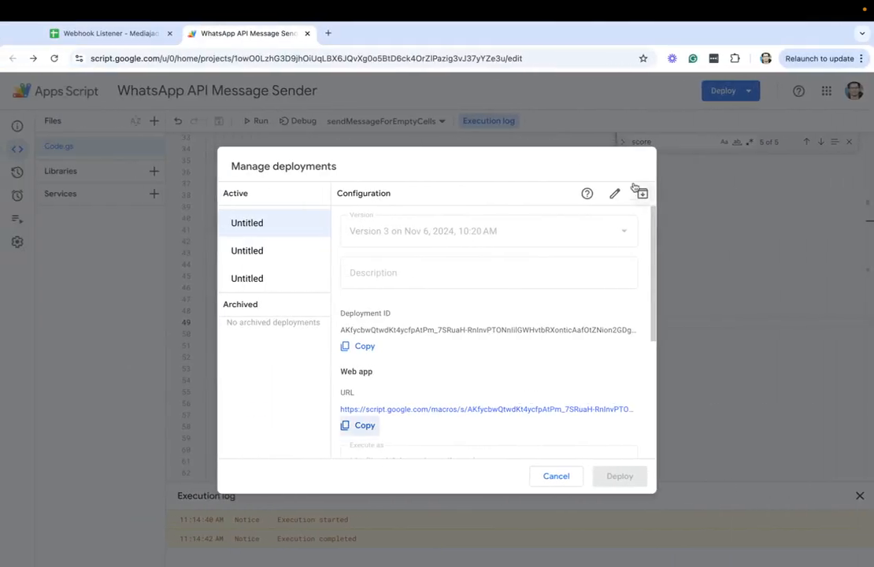
- Dismiss the deployments overview and return to the Webhook Listener's Survey Results sheet
left_click(555, 475)
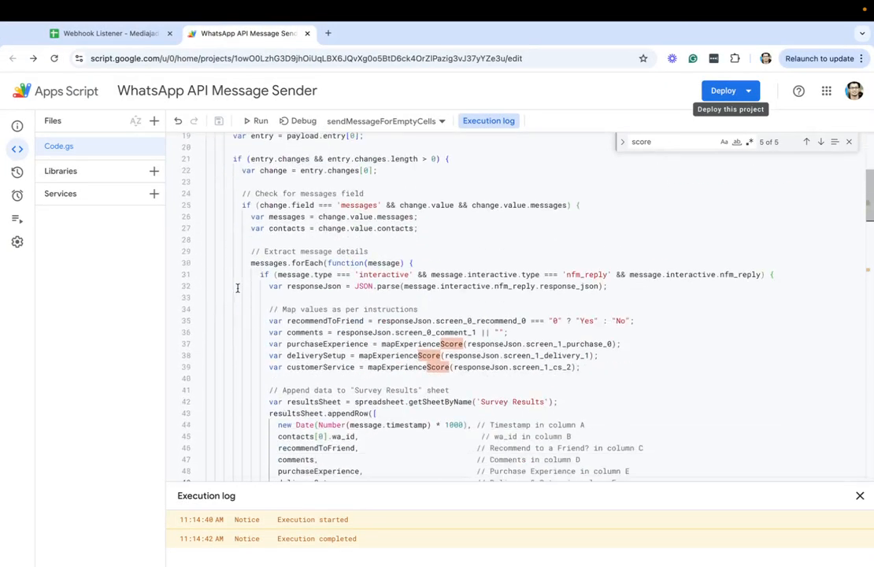
scroll("down", 3)
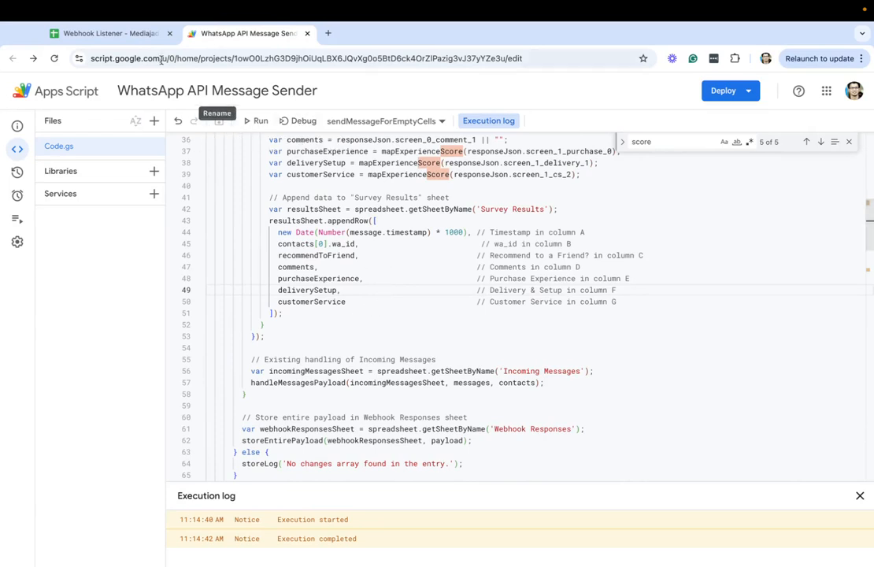
left_click(110, 33)
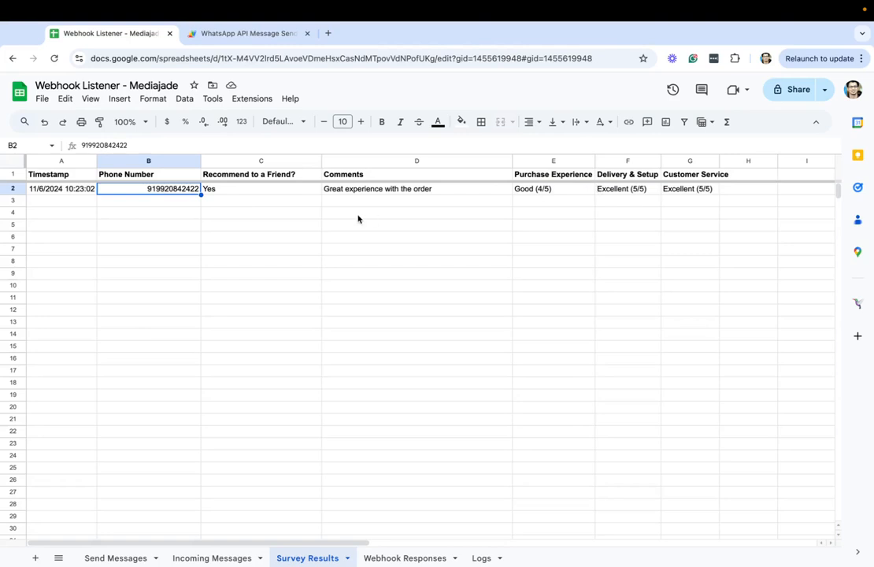
mouse_move(294, 238)
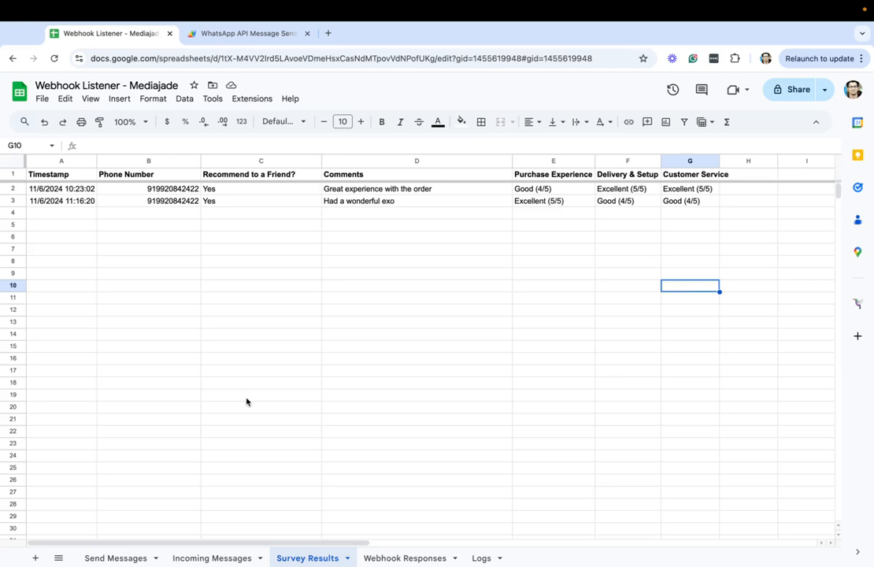
mouse_move(321, 252)
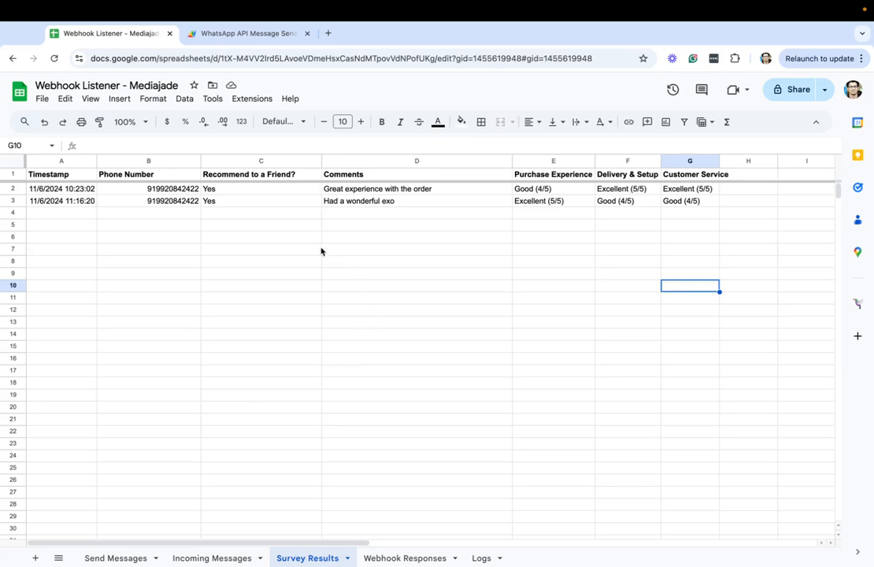